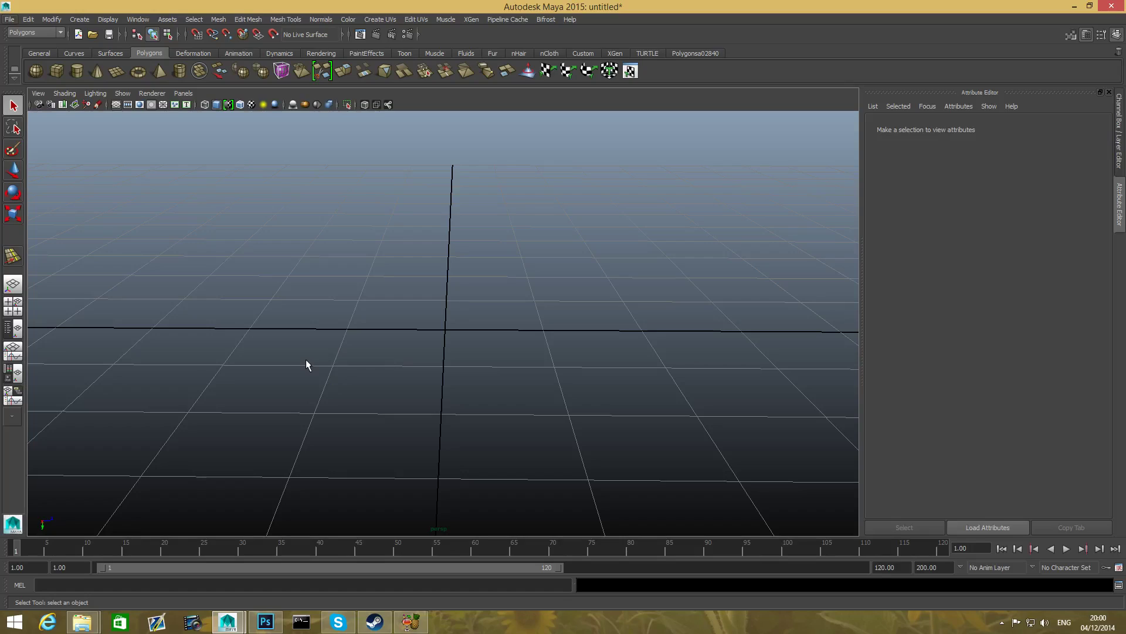
mouse_move(541, 336)
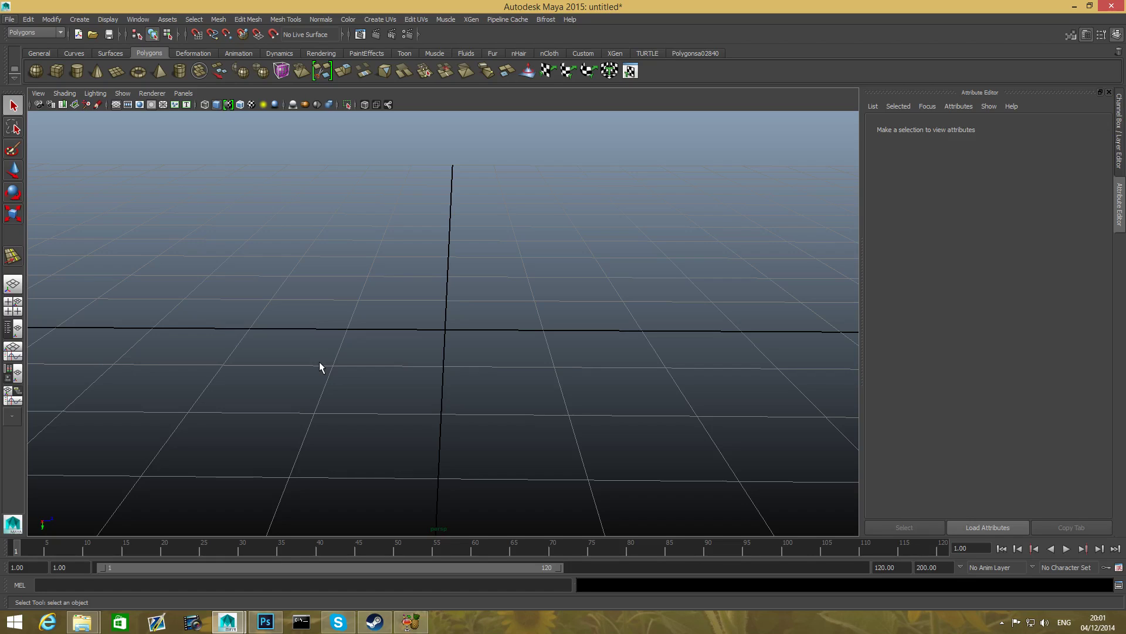
mouse_move(418, 369)
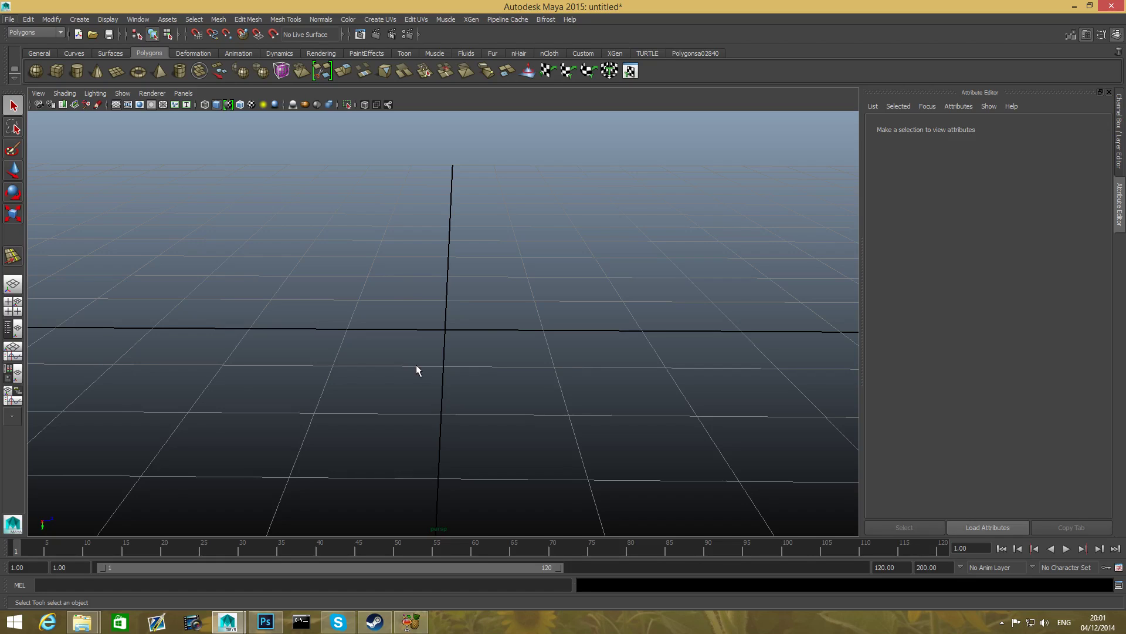
Step: Add a polygon plane and reduce its width and height subdivisions from 10 to 6
drag(418, 370, 419, 383)
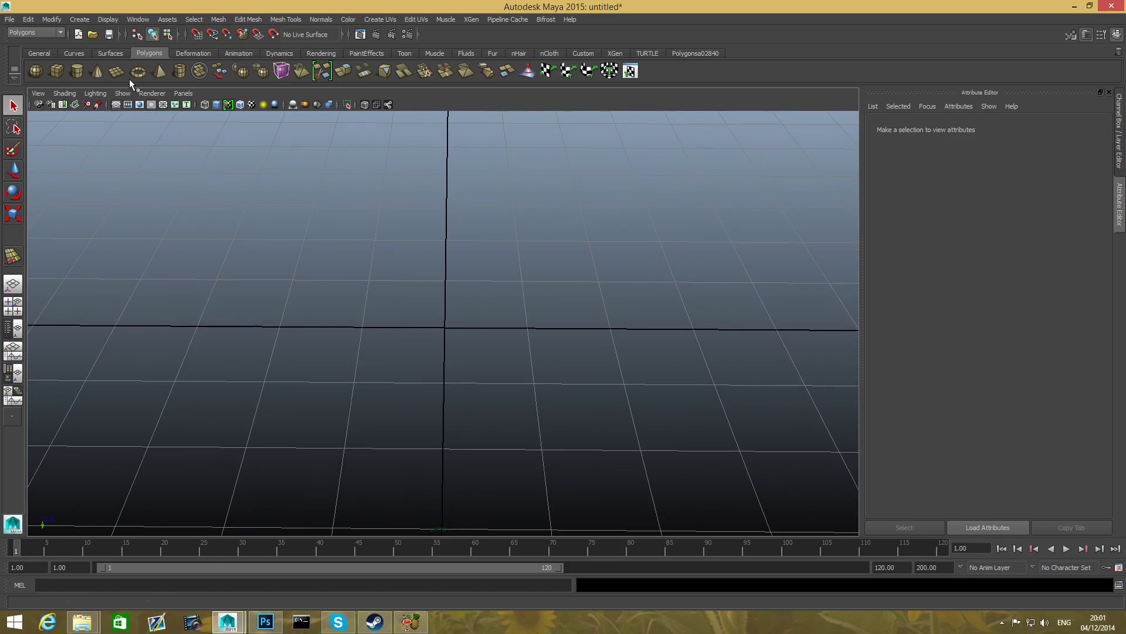
mouse_move(116, 70)
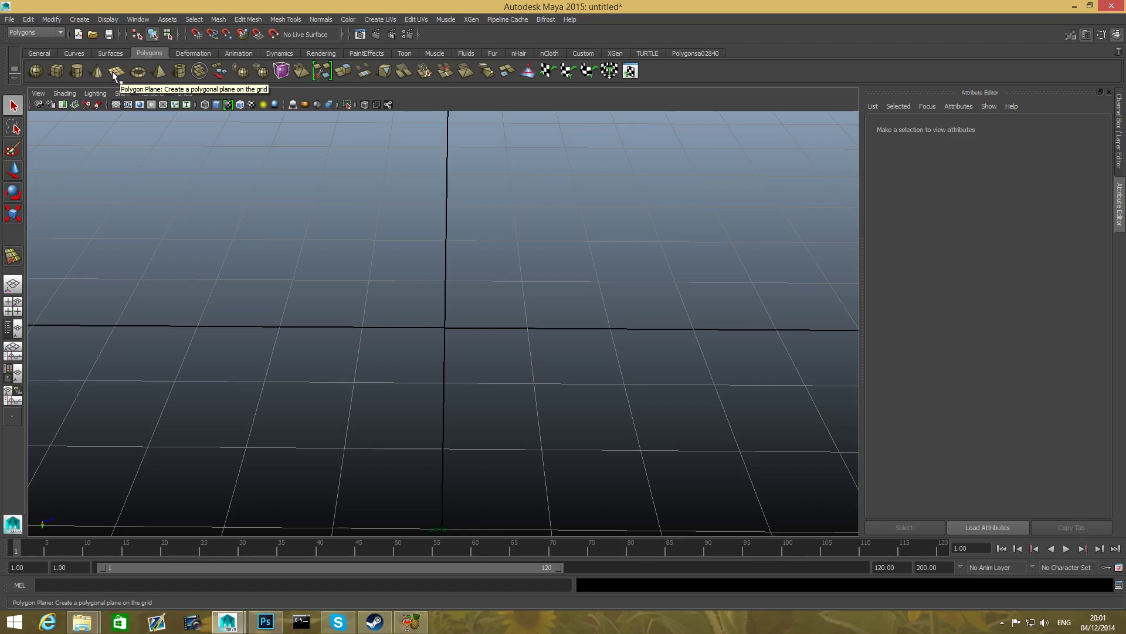
click(113, 70)
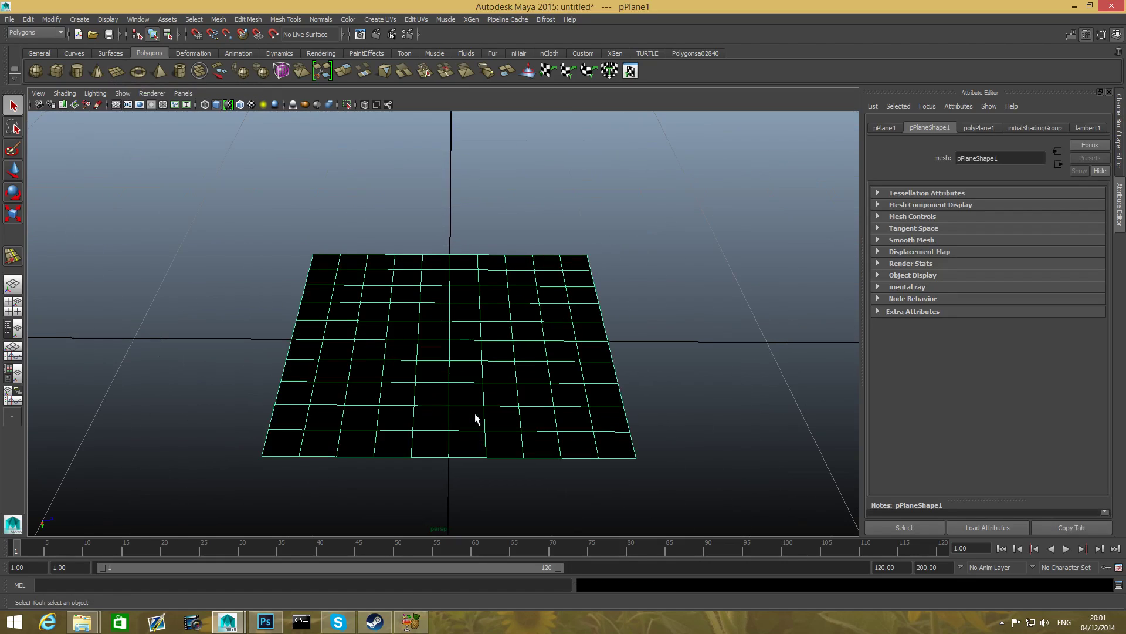
click(979, 127)
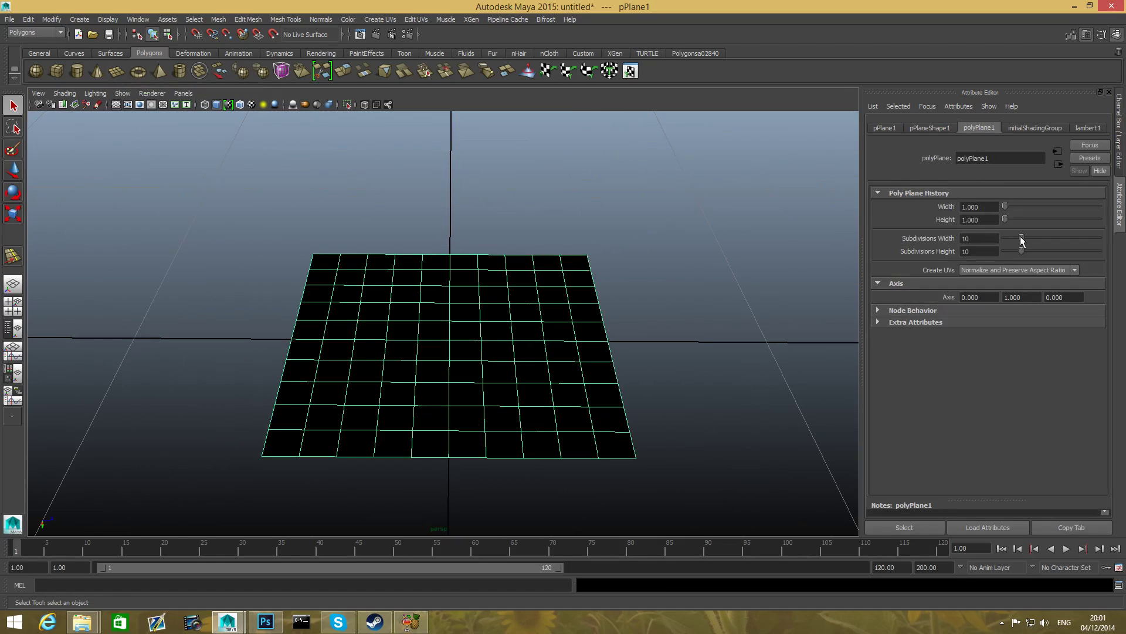
drag(1049, 237, 1015, 238)
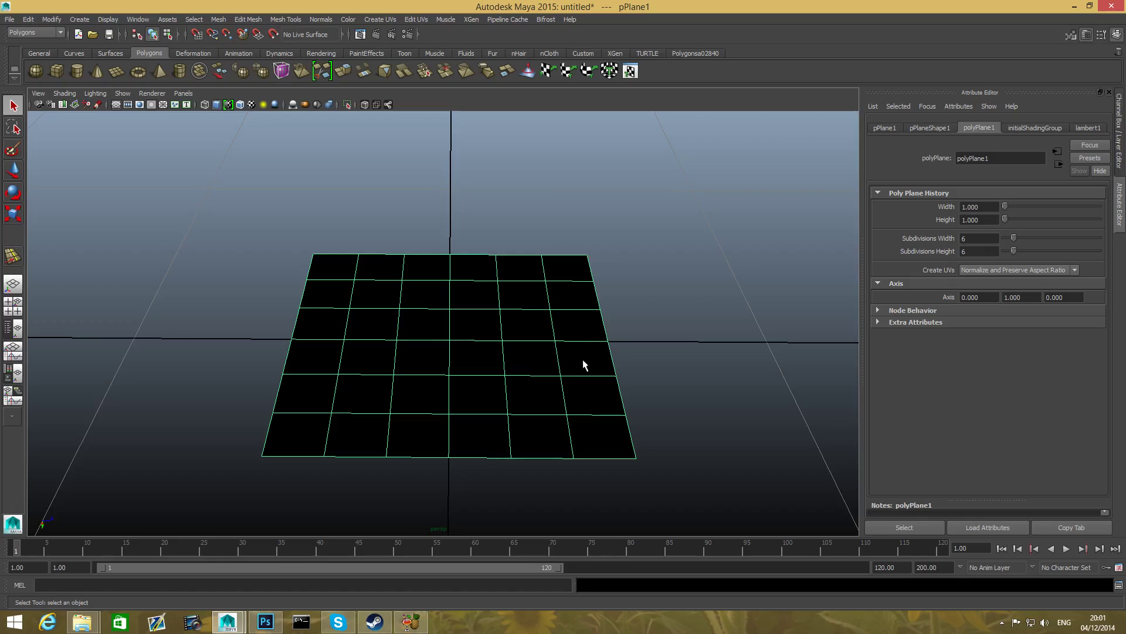
drag(582, 362, 438, 323)
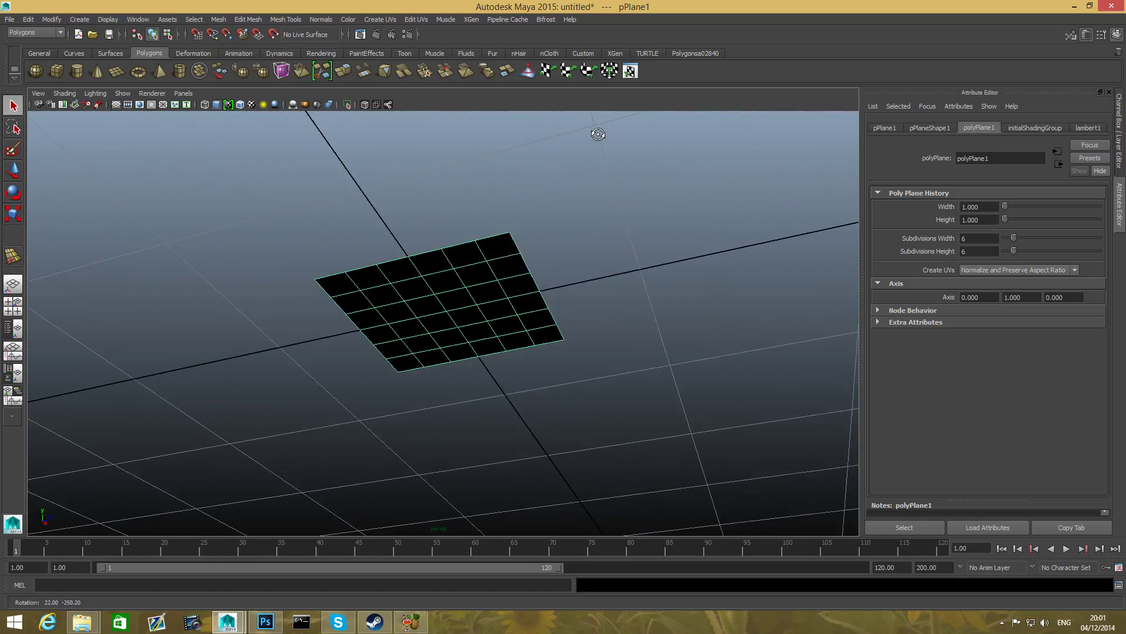
drag(598, 134, 439, 227)
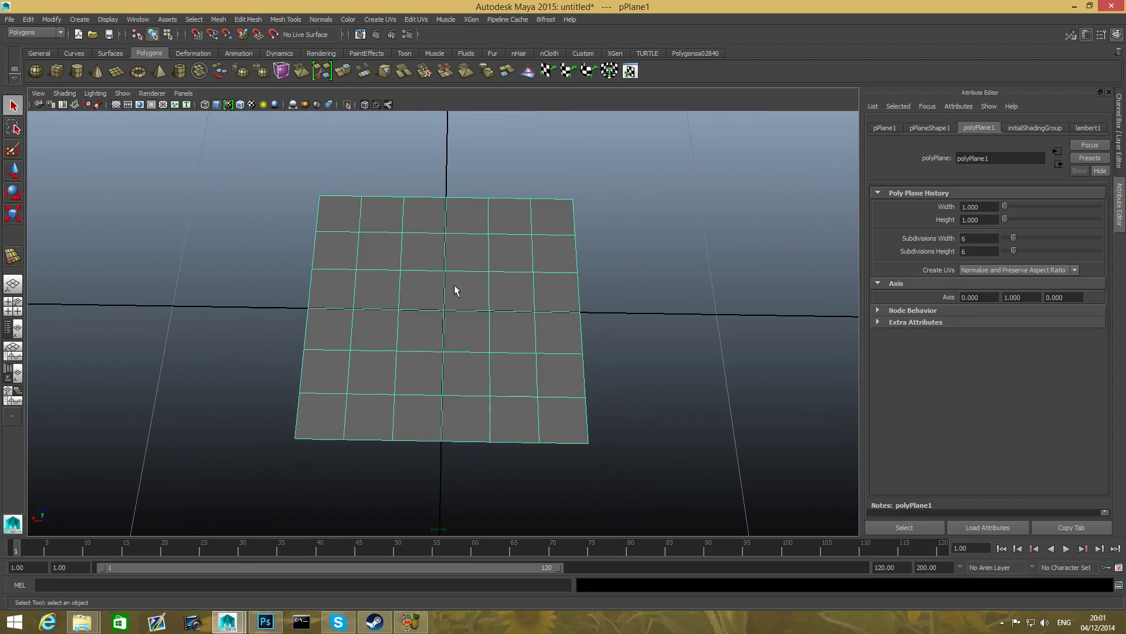
drag(454, 290, 448, 322)
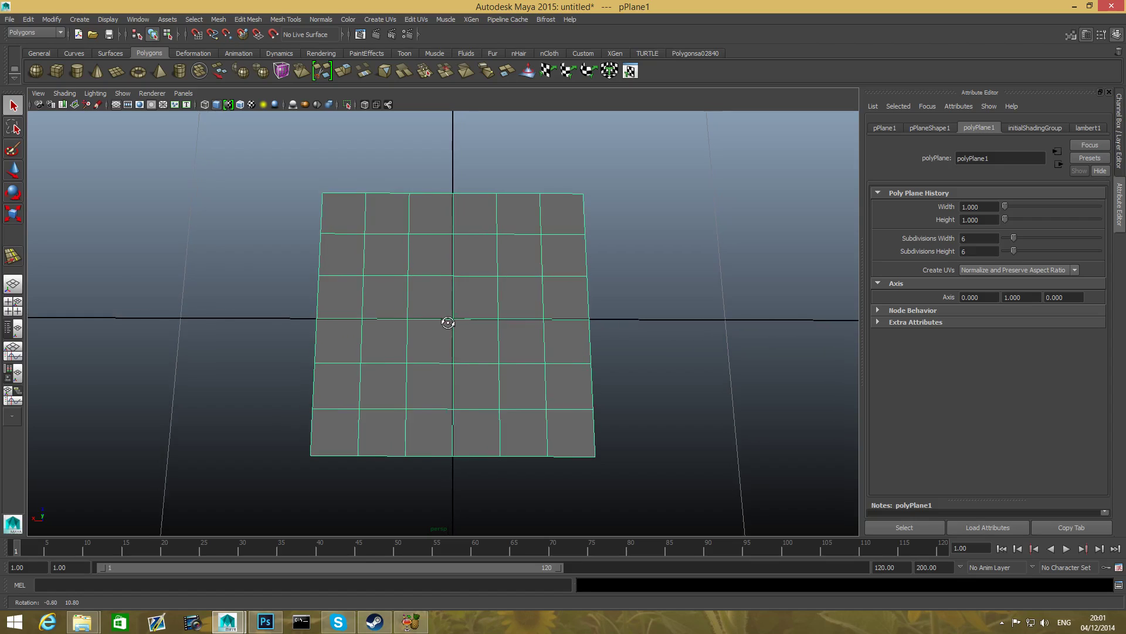
Step: In vertex mode, chamfer the plane's centre vertex into a small diamond and orbit around it
right_click(473, 307)
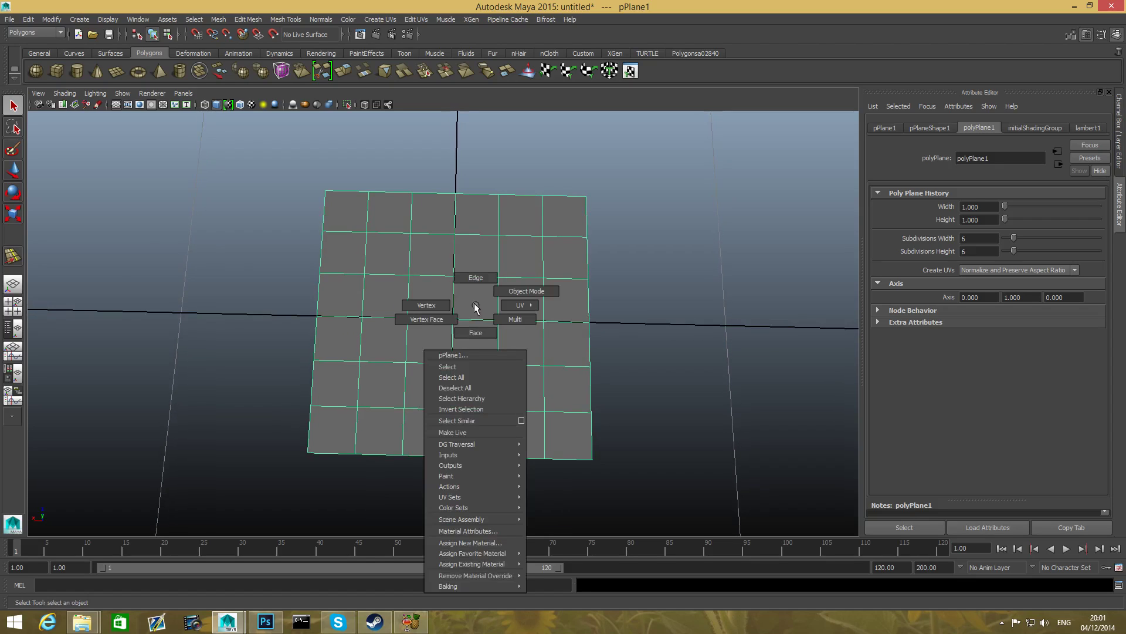
click(426, 305)
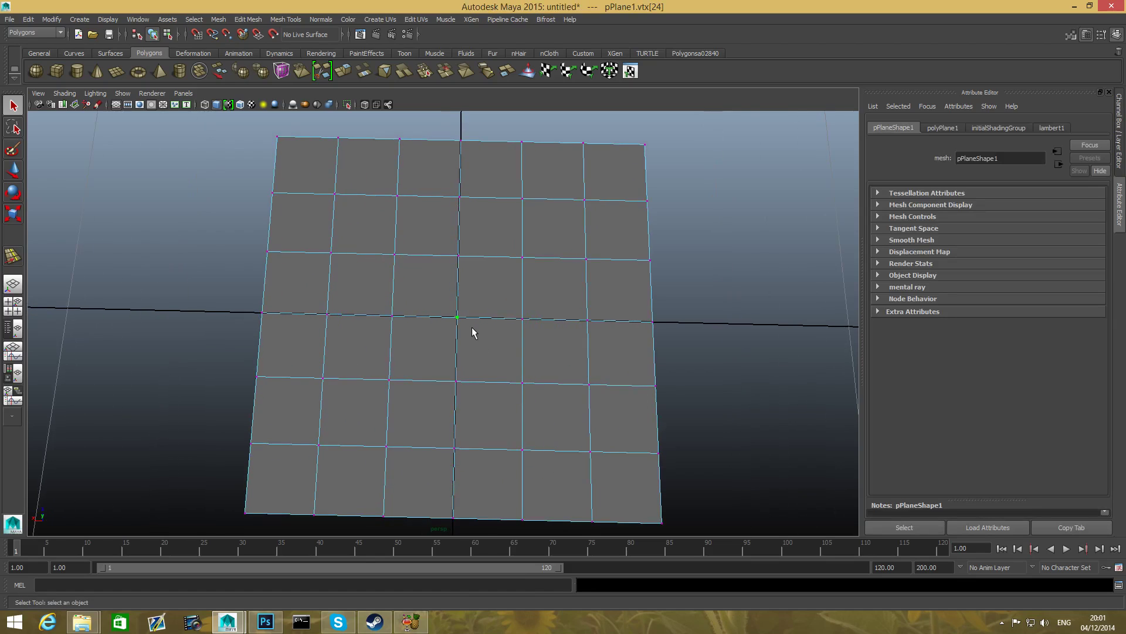
right_click(457, 318)
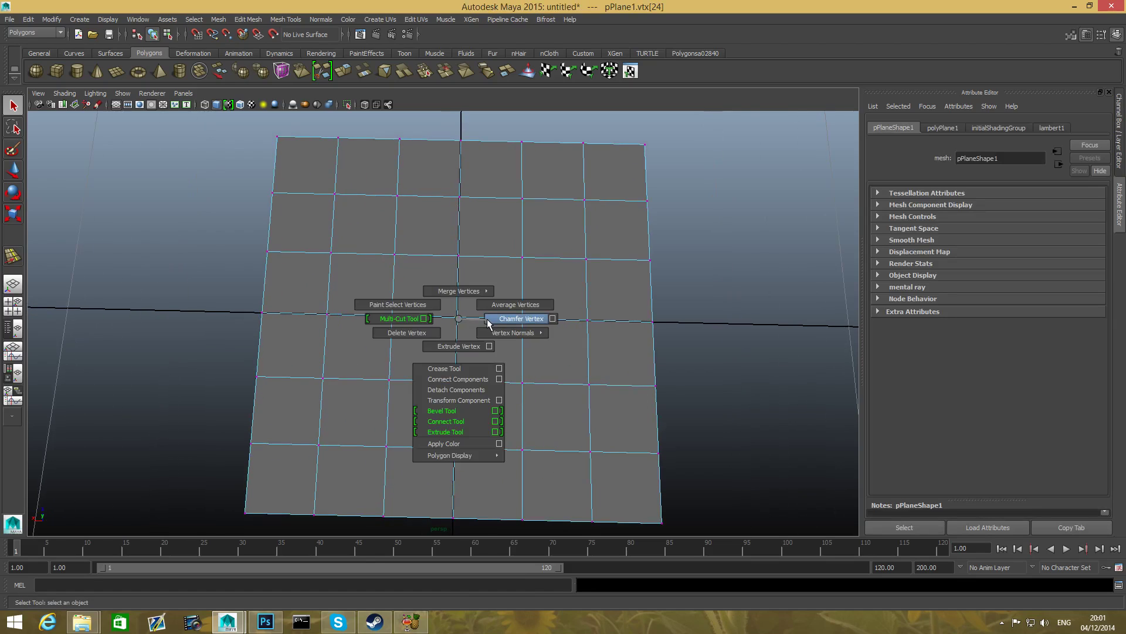
click(519, 318)
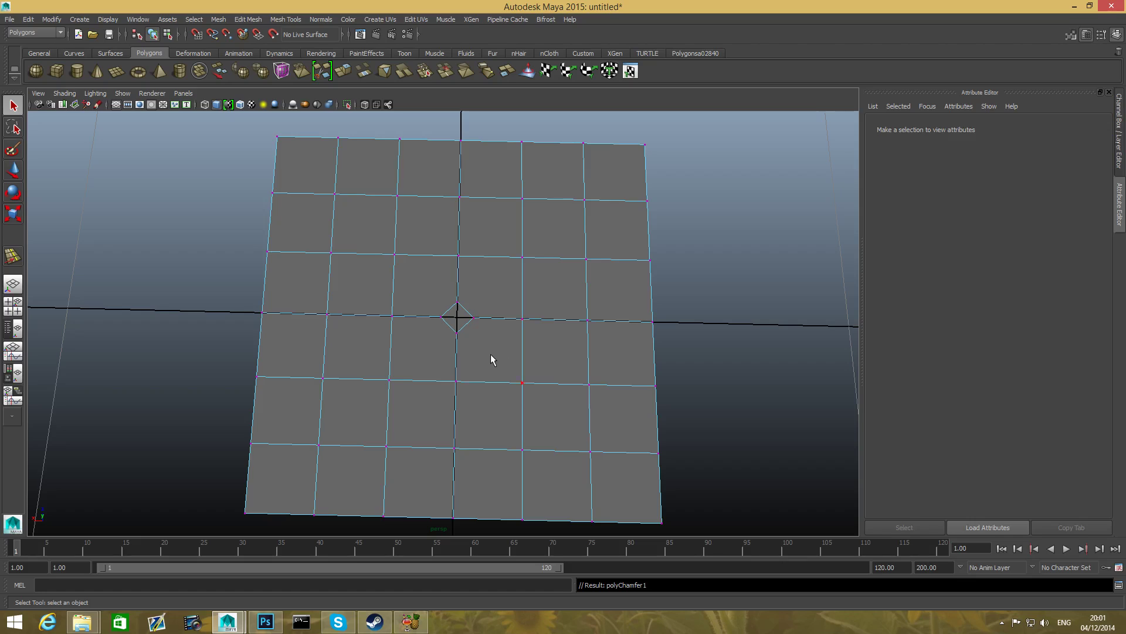
drag(493, 359, 498, 318)
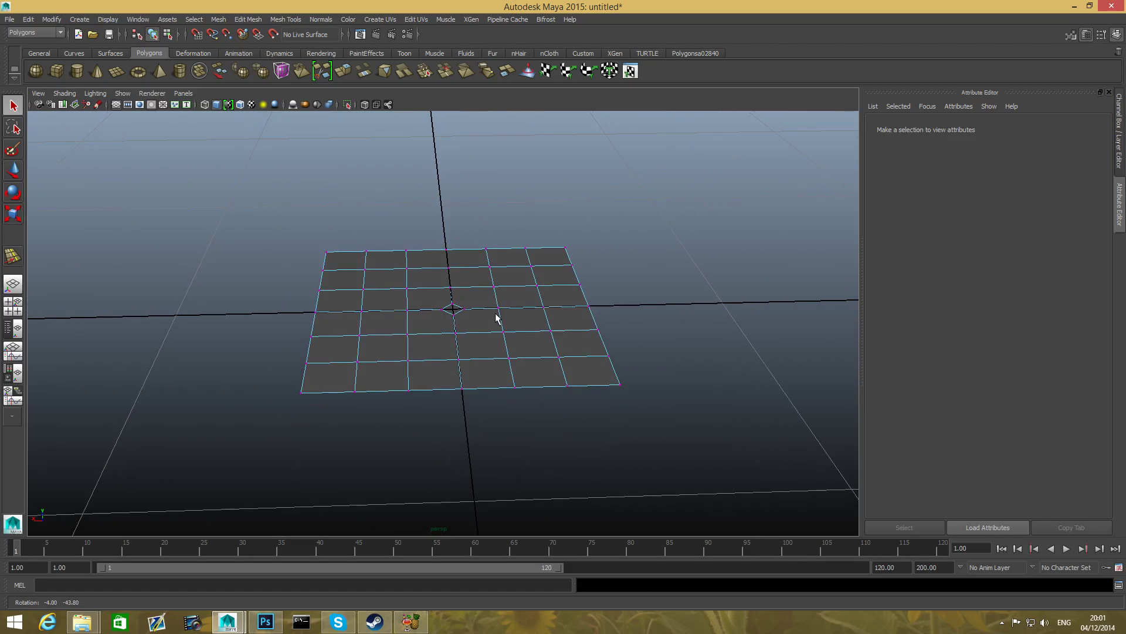
mouse_move(573, 410)
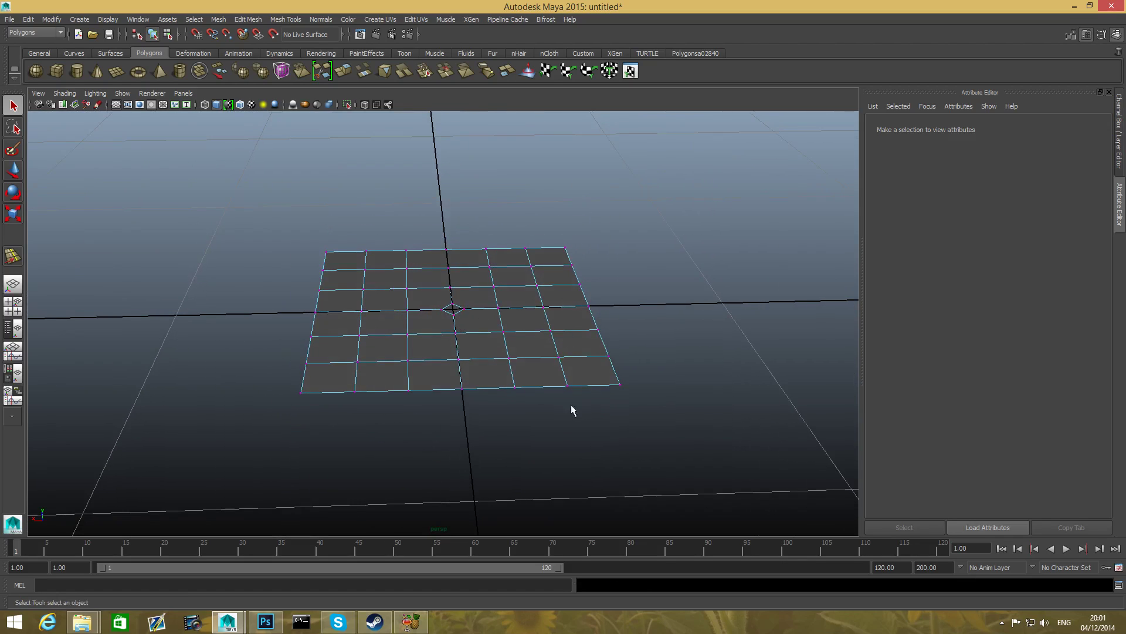
mouse_move(355, 380)
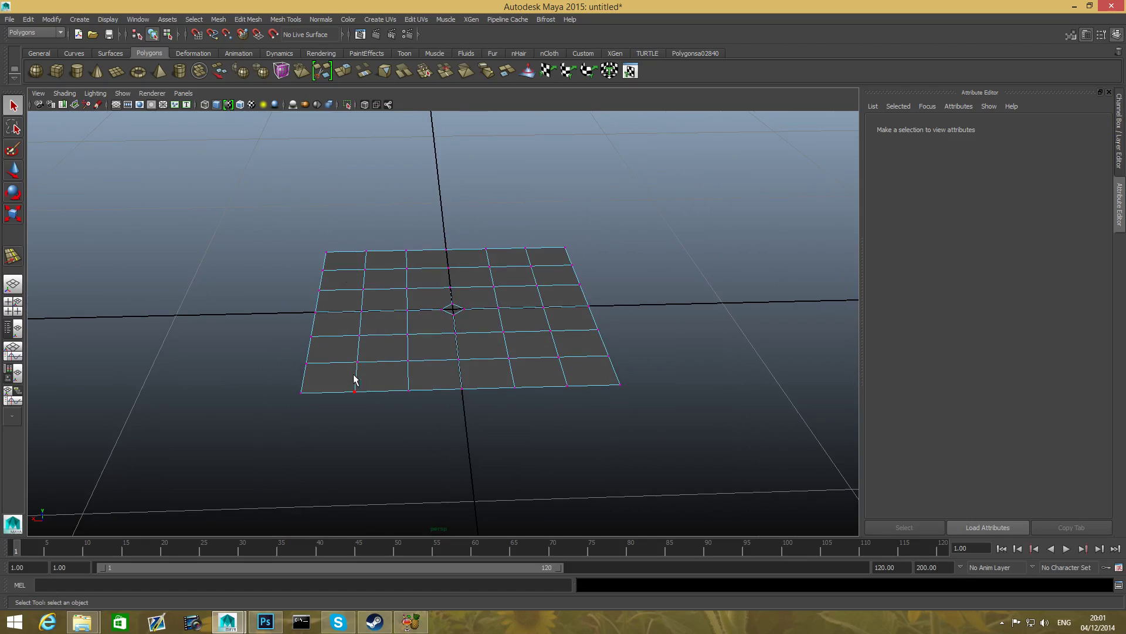
mouse_move(468, 329)
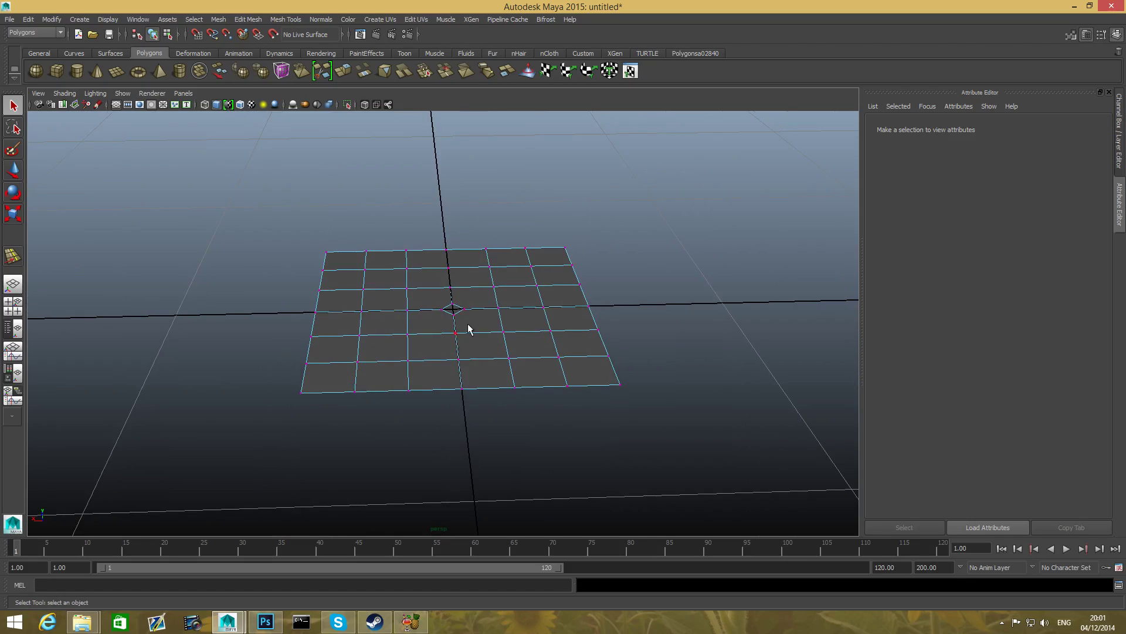
mouse_move(432, 314)
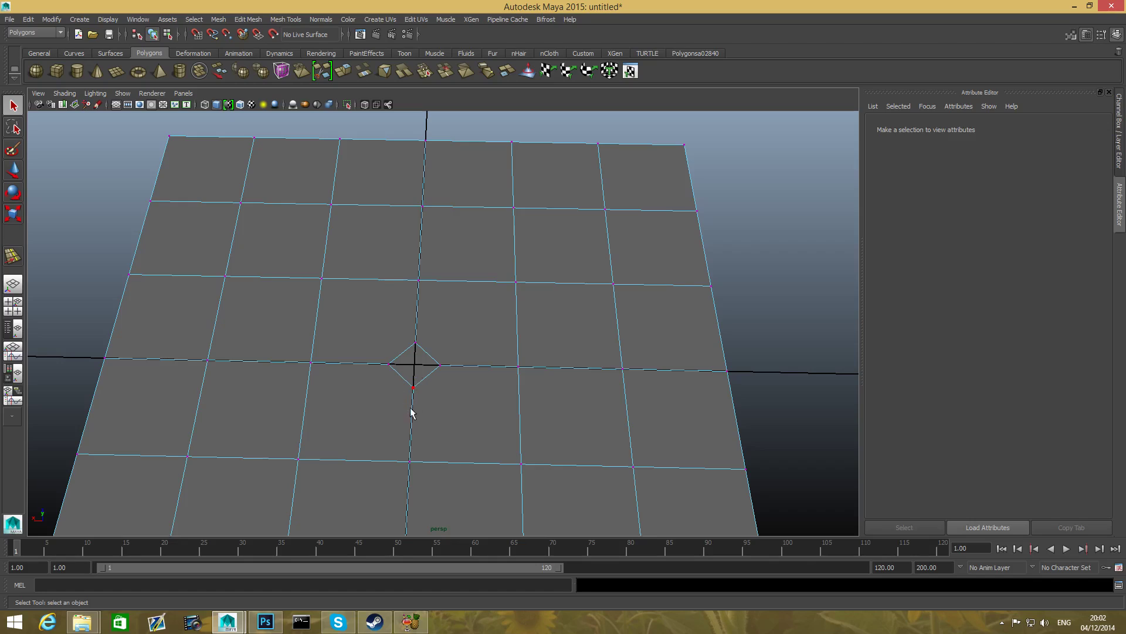
mouse_move(415, 370)
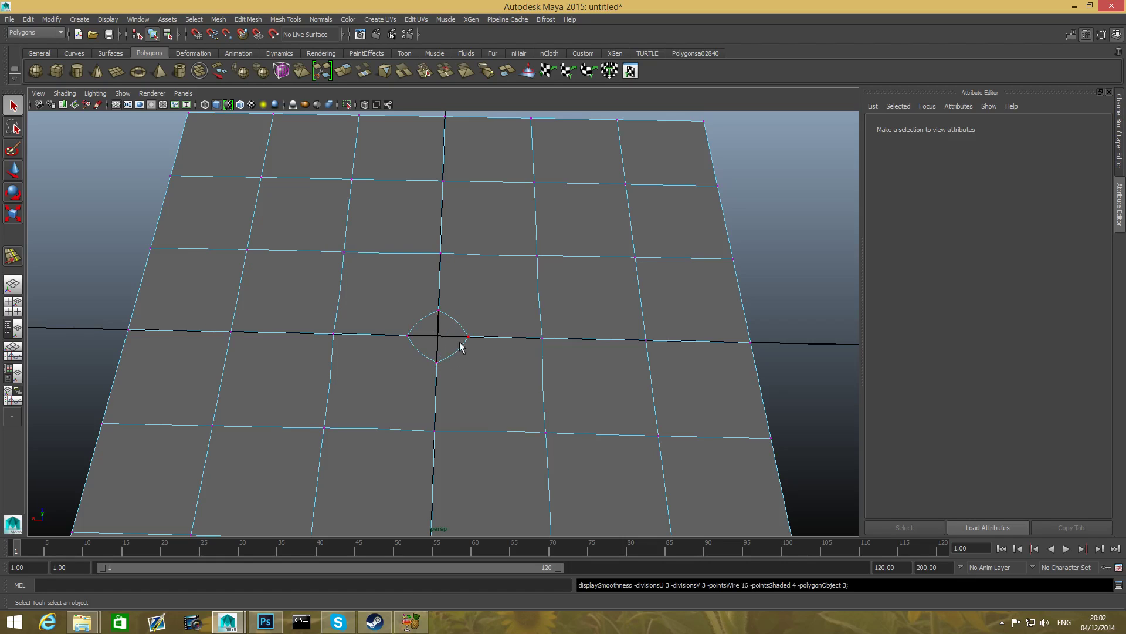
drag(460, 346, 617, 371)
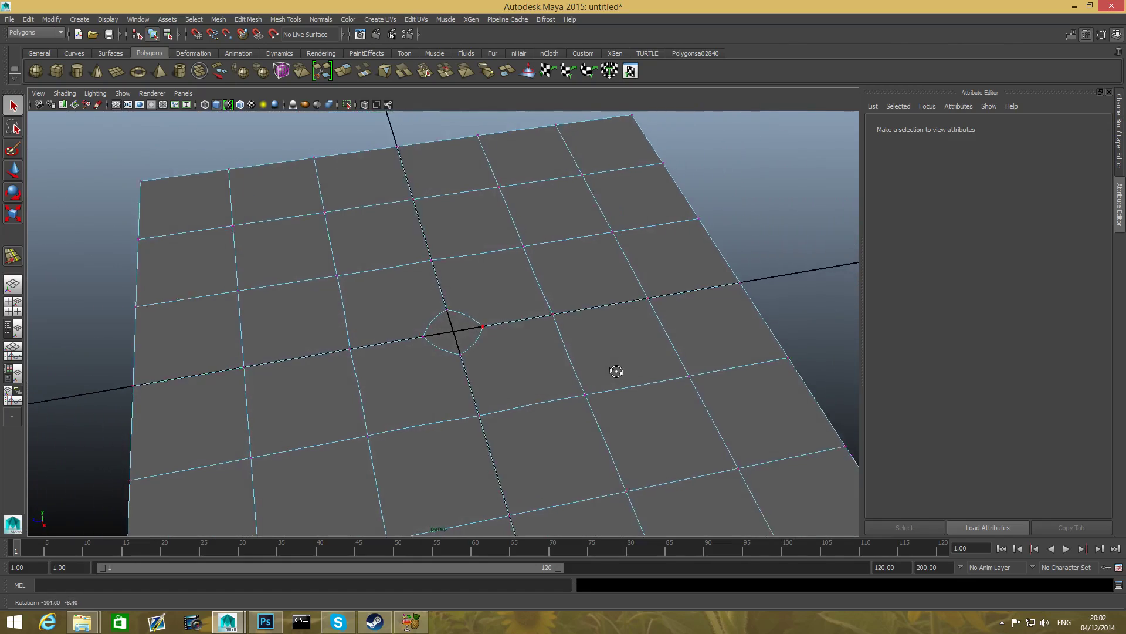
drag(615, 371, 462, 373)
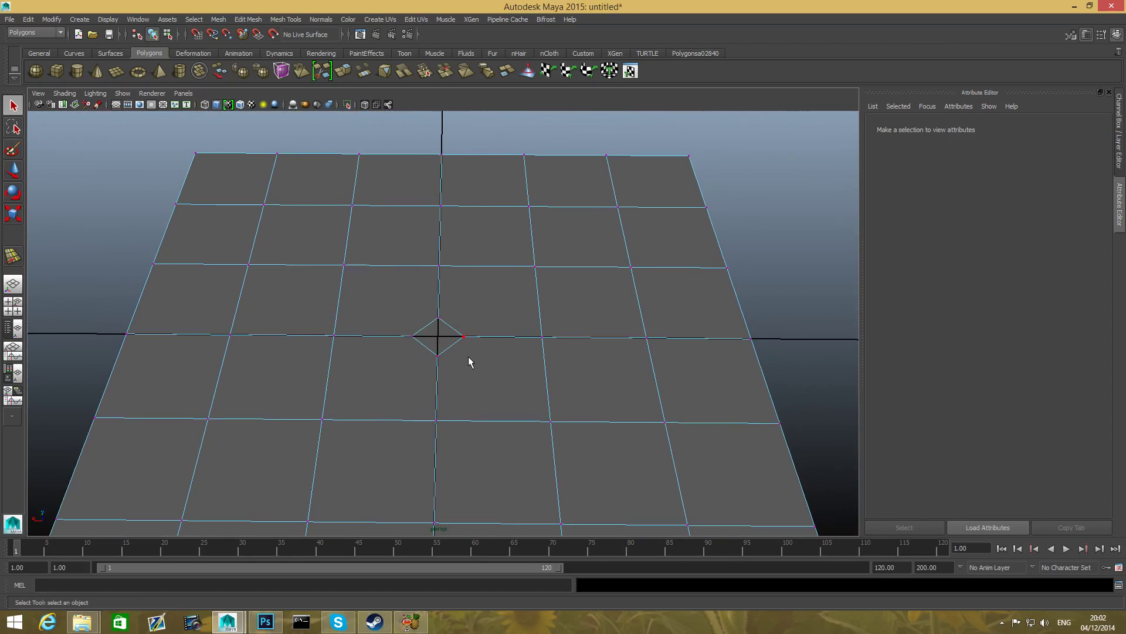
Step: In face mode, select the centre diamond face, then a quad face beside it
click(438, 336)
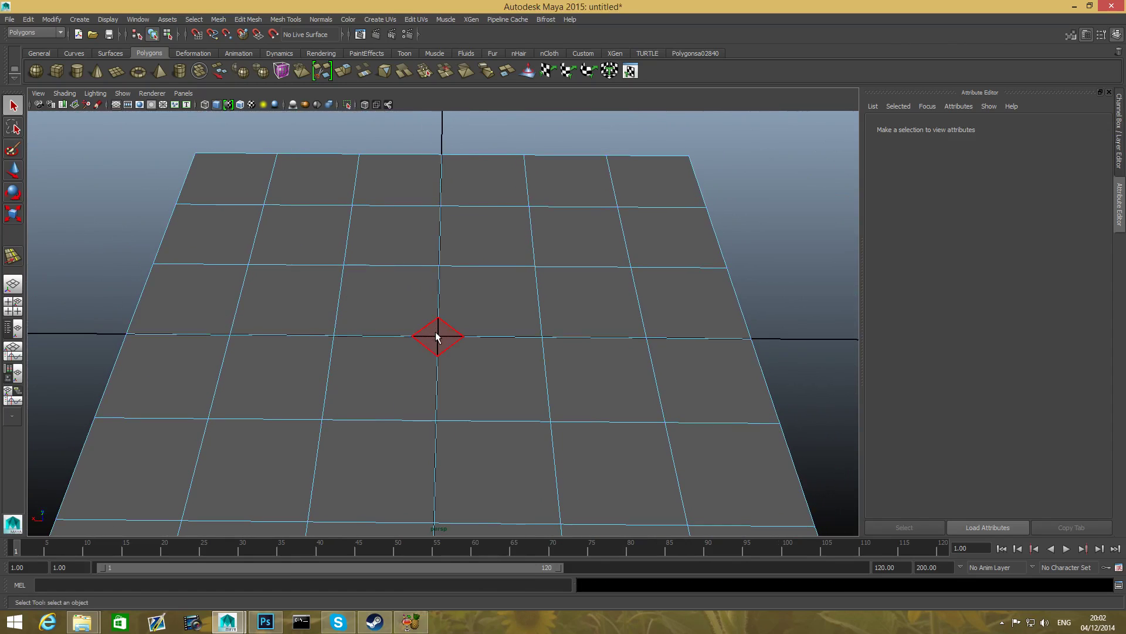
click(493, 377)
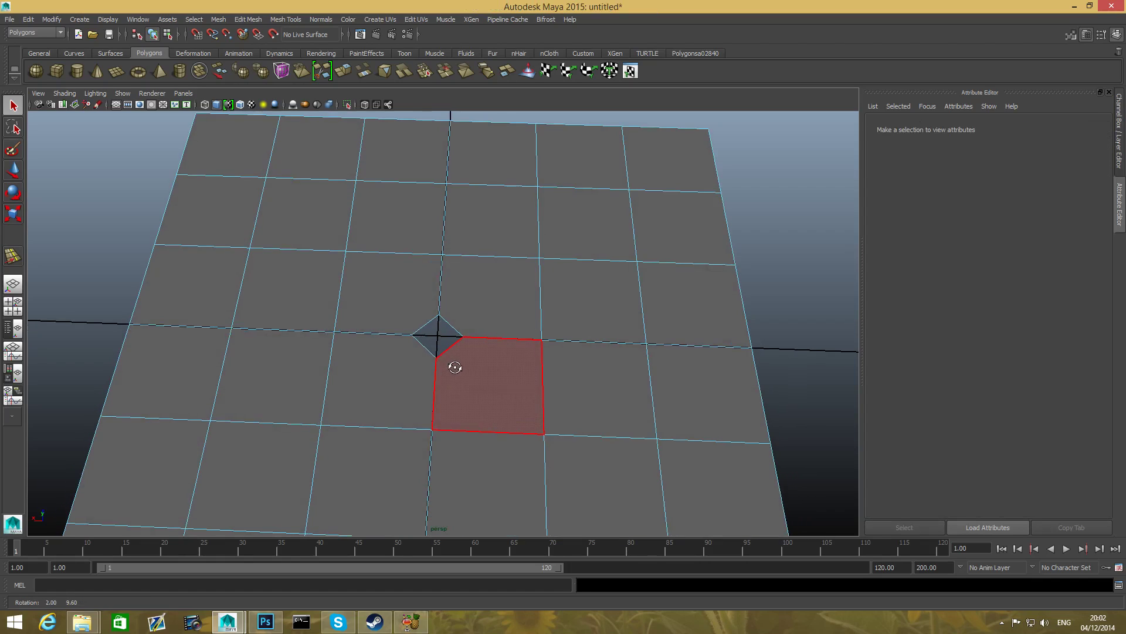
Step: Use the Split Polygon Tool to cut edges from the diamond's sides to the nearby grid corners
click(285, 19)
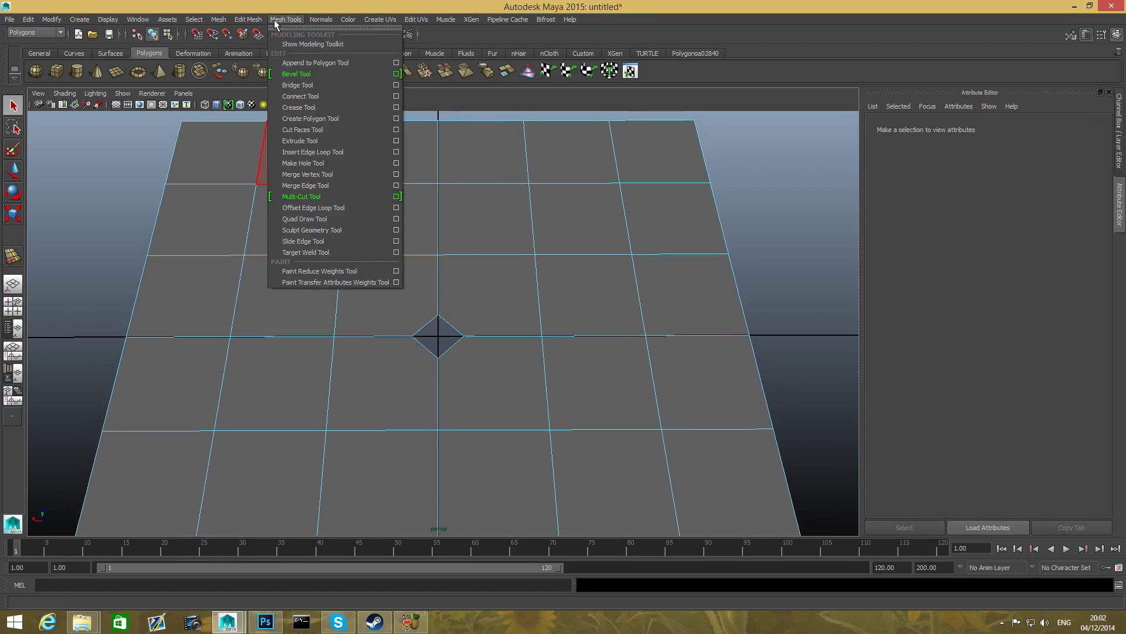
mouse_move(304, 186)
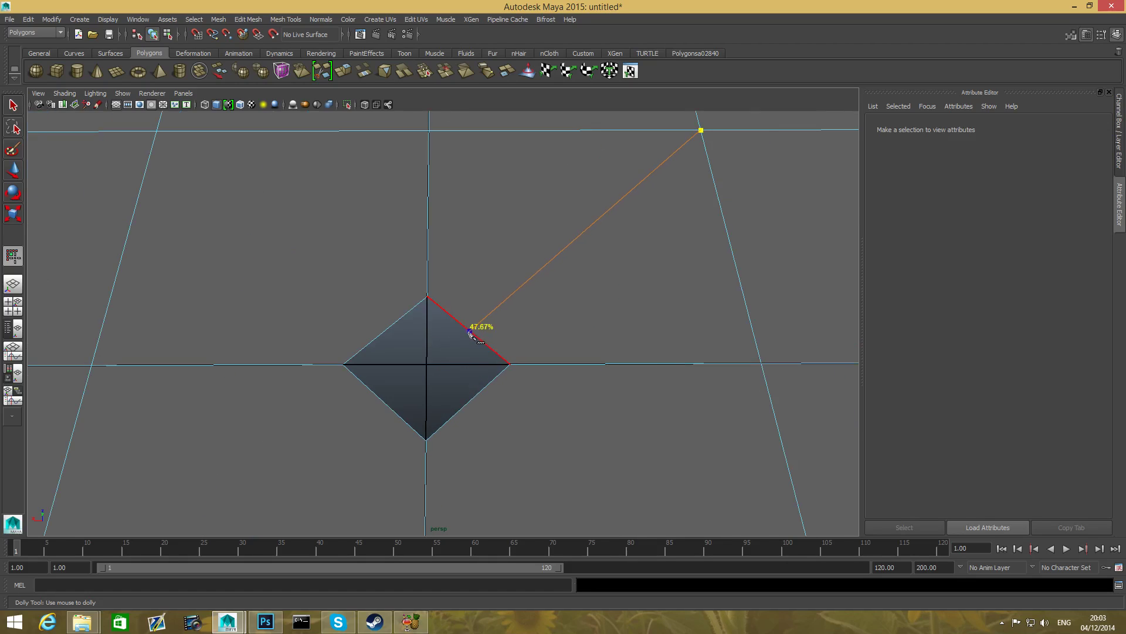
drag(474, 332, 472, 338)
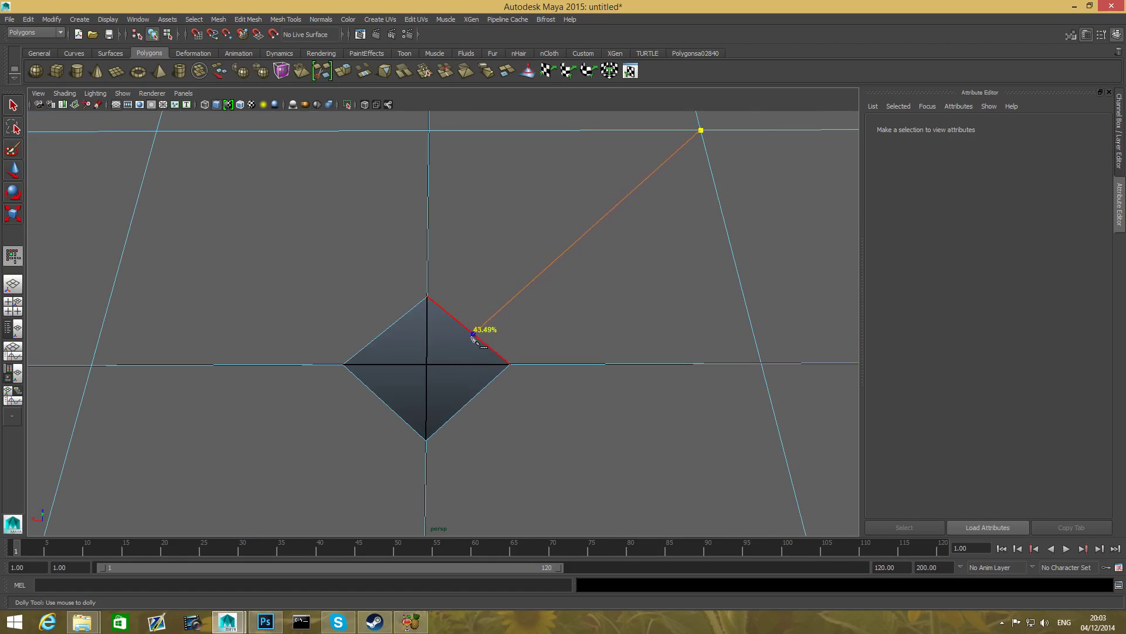
drag(474, 338, 449, 319)
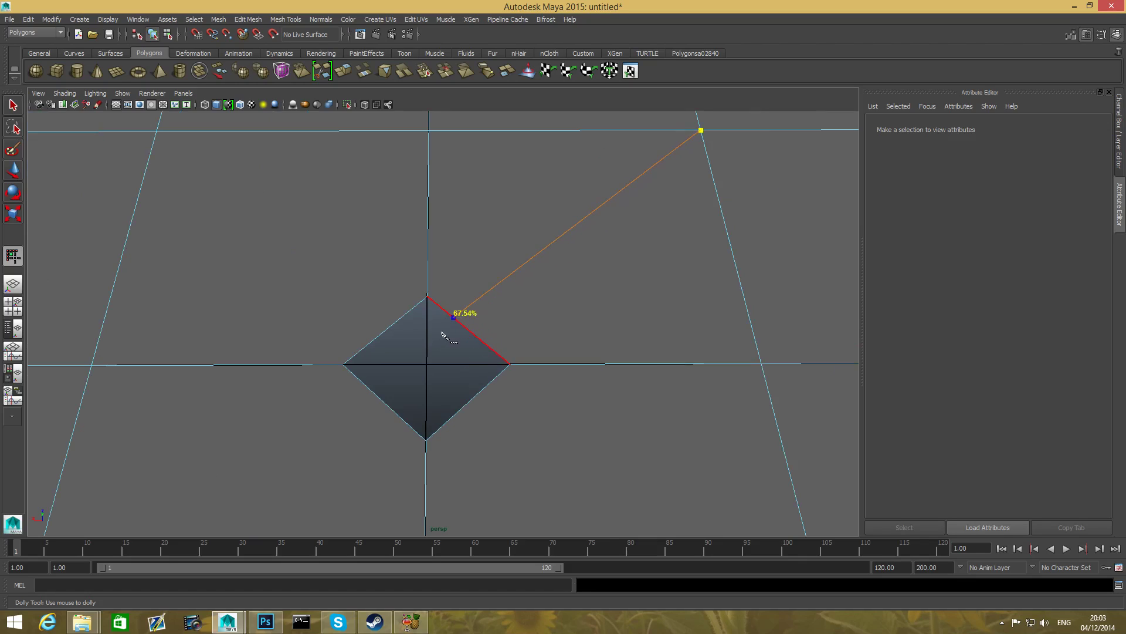
drag(452, 318, 461, 326)
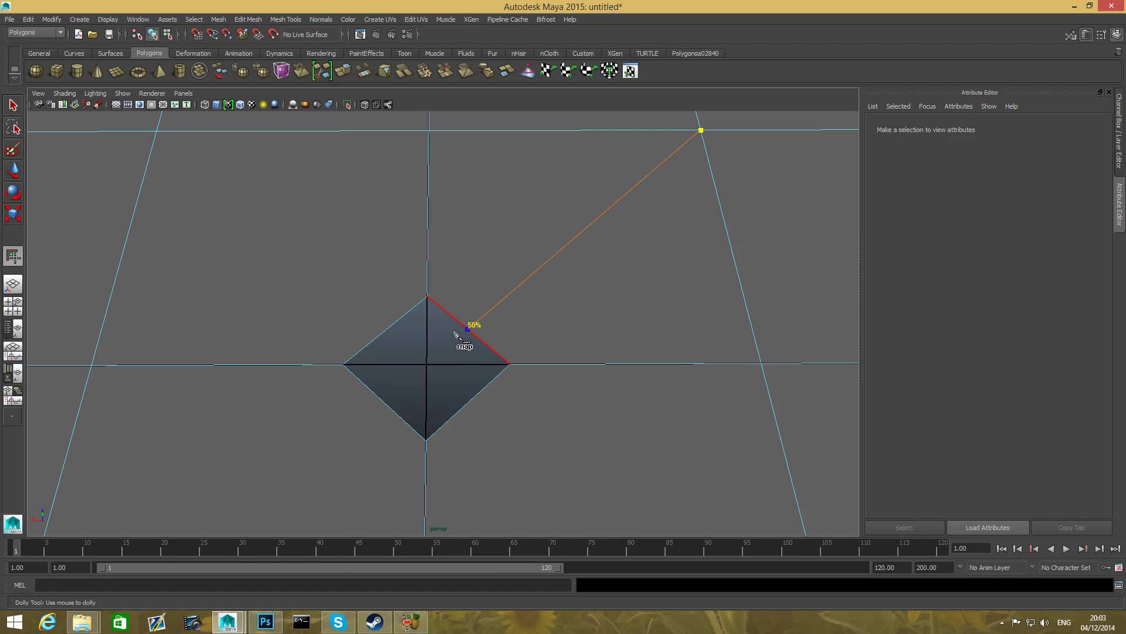
drag(467, 332, 481, 339)
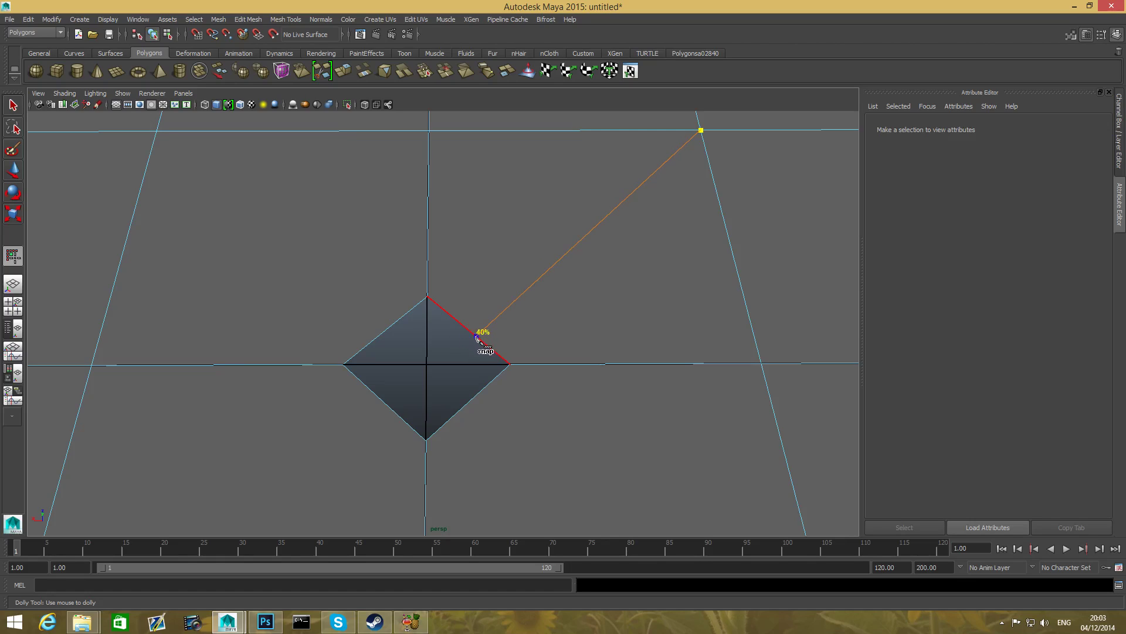
drag(486, 348, 474, 342)
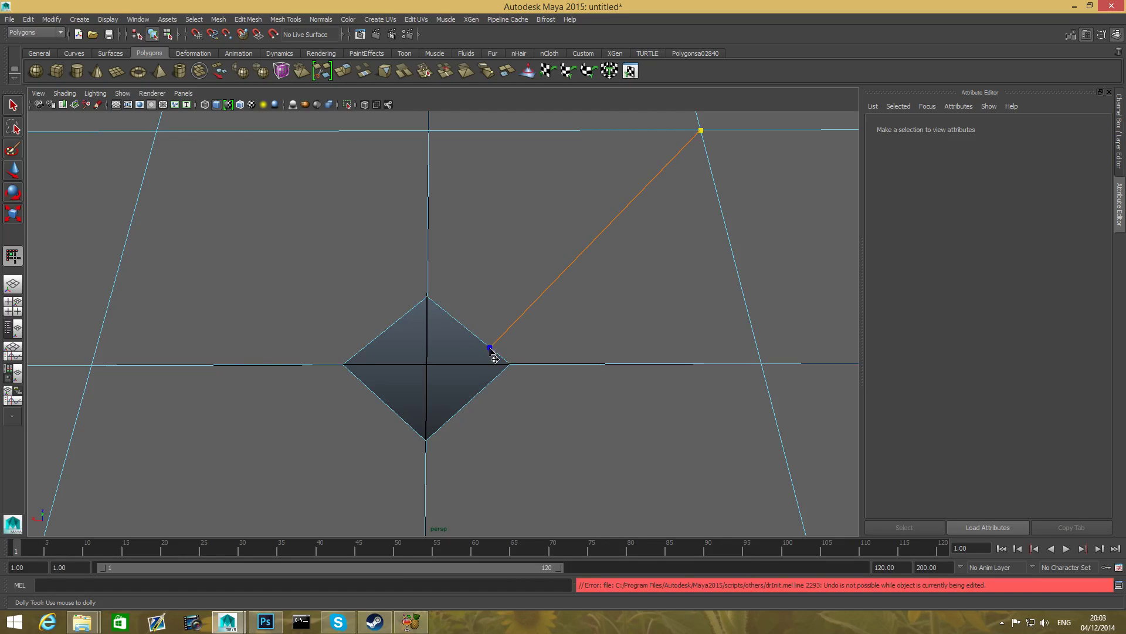
drag(490, 347, 467, 331)
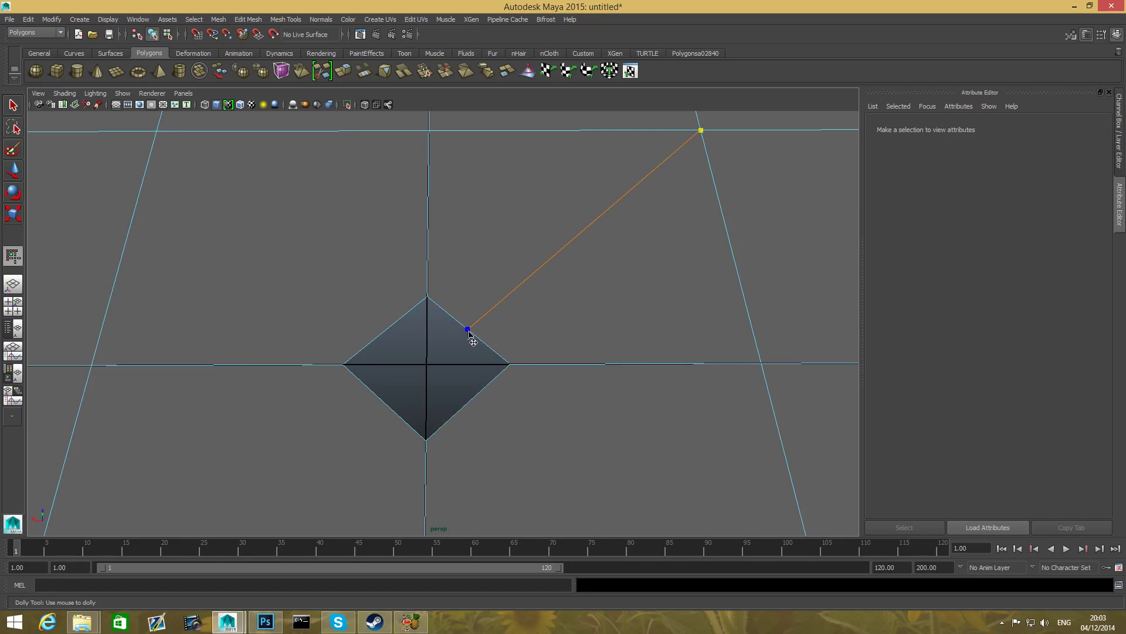
click(468, 330)
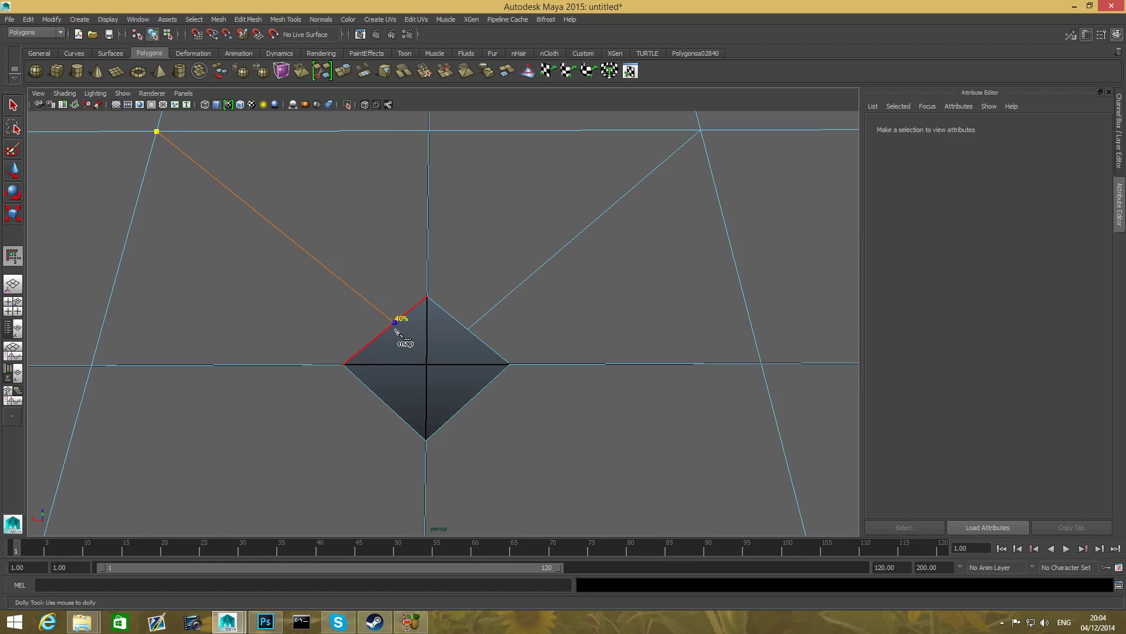
drag(395, 325, 379, 337)
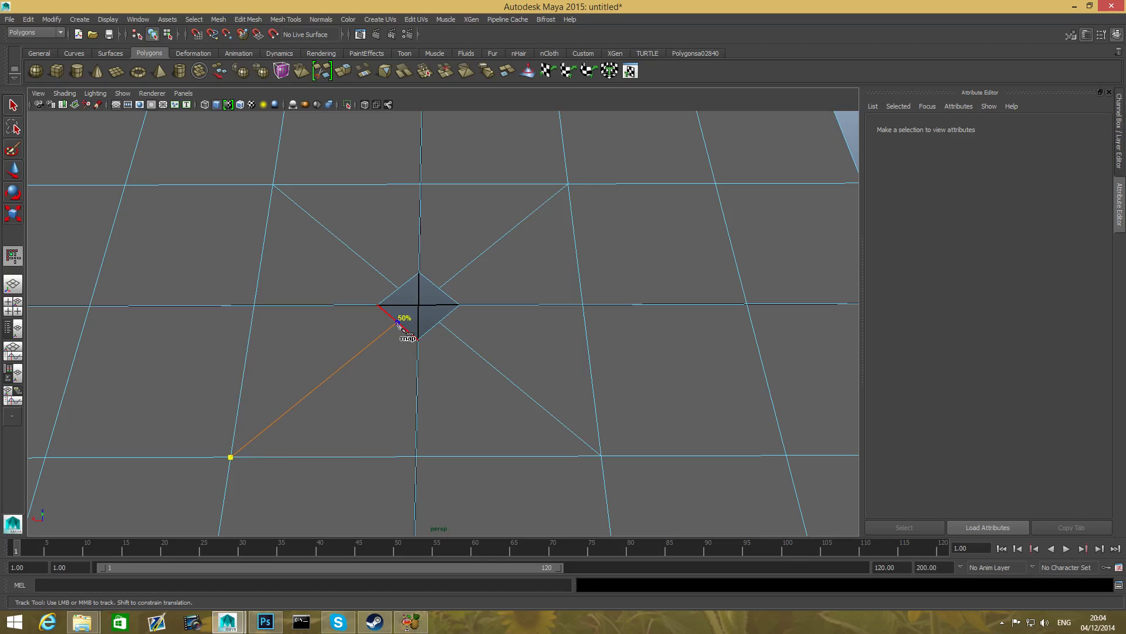
click(397, 322)
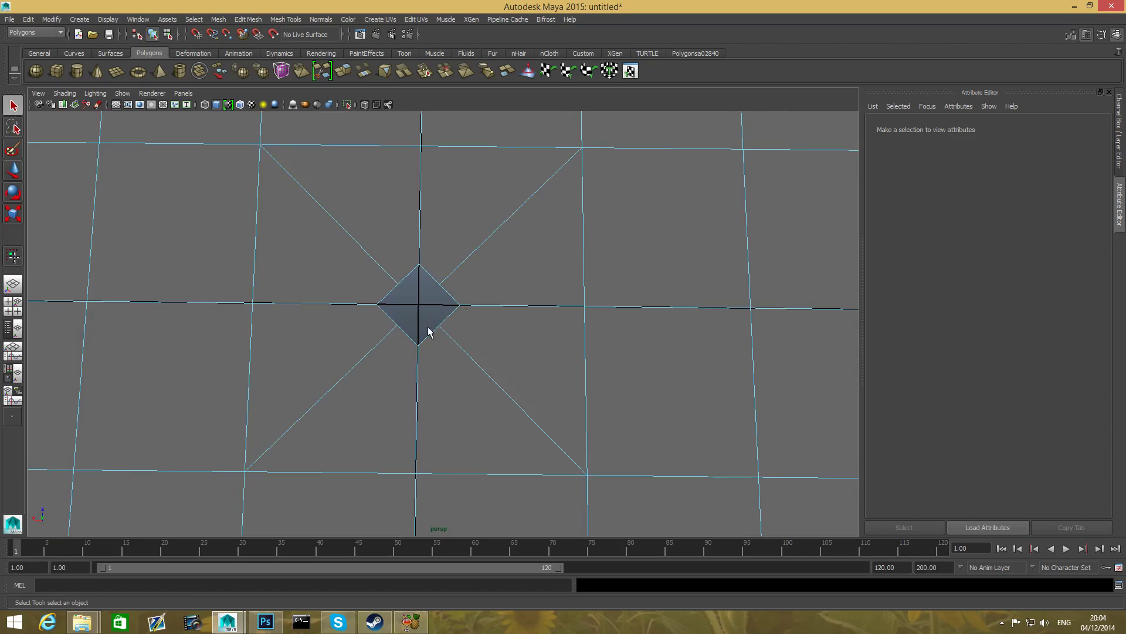
Step: Select the central ring's vertices and scale them outward uniformly, checking the smoothed result
right_click(428, 330)
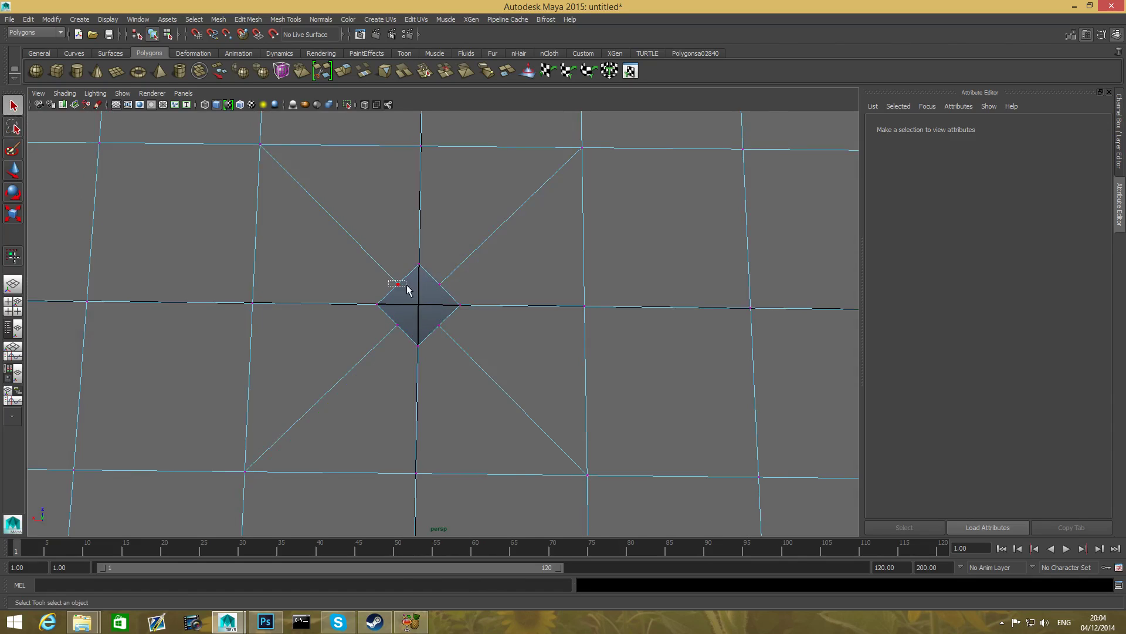
click(397, 284)
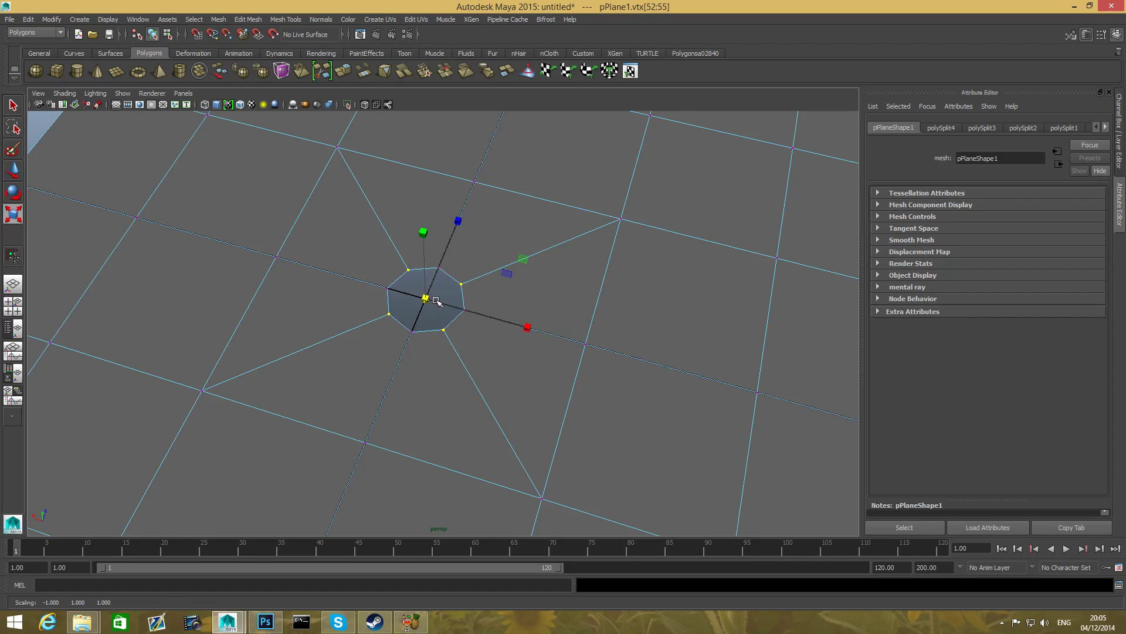
drag(439, 300, 449, 352)
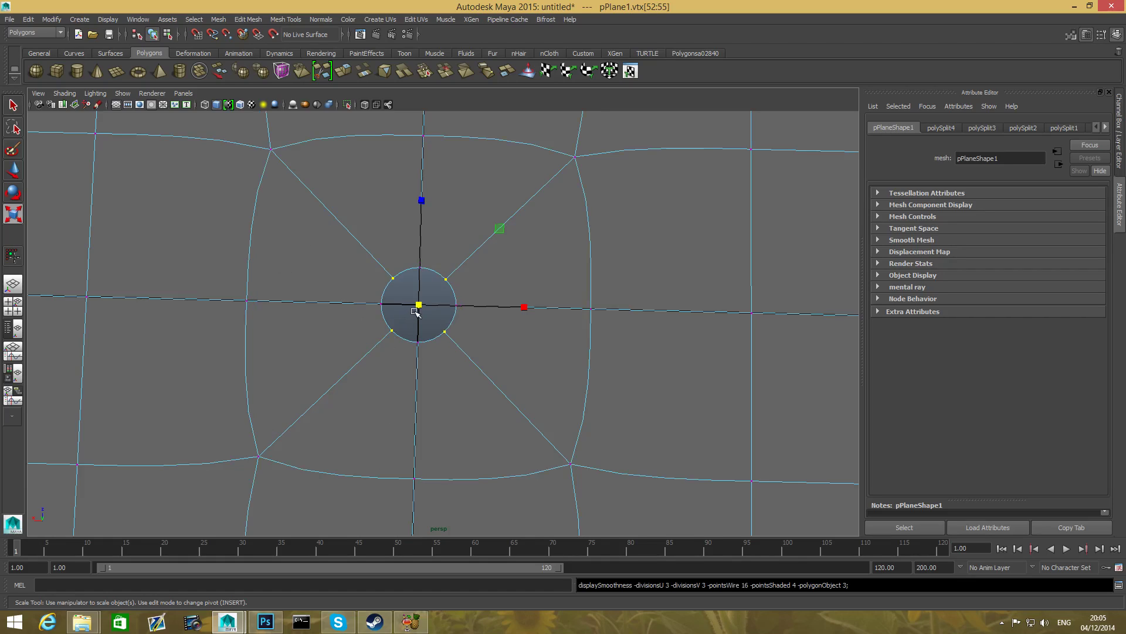
drag(422, 307, 419, 306)
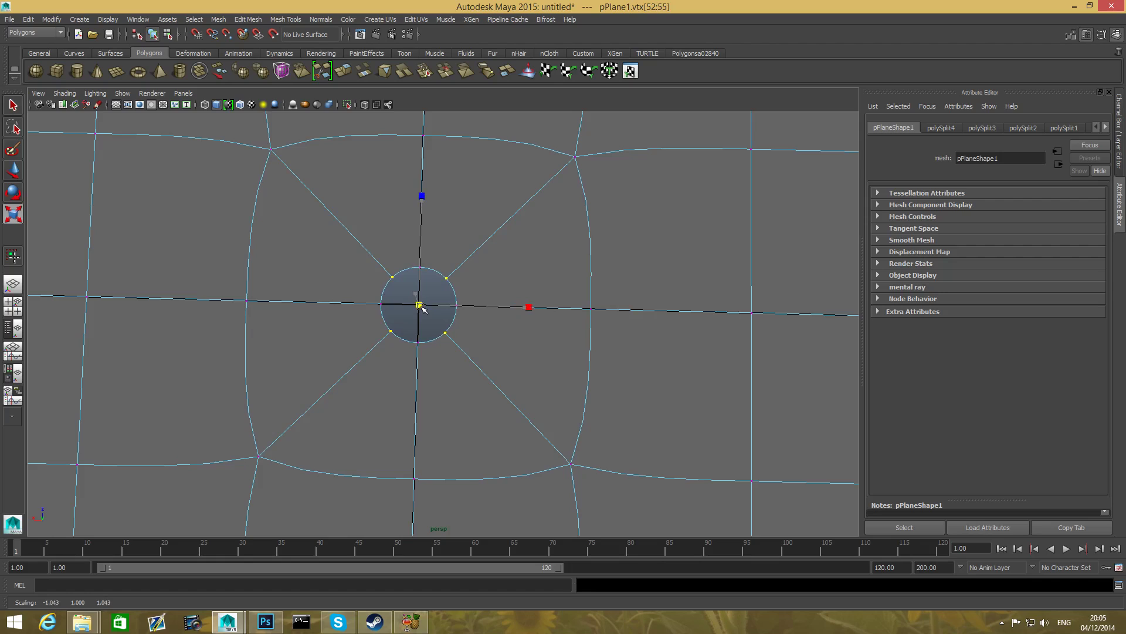
drag(420, 305, 423, 318)
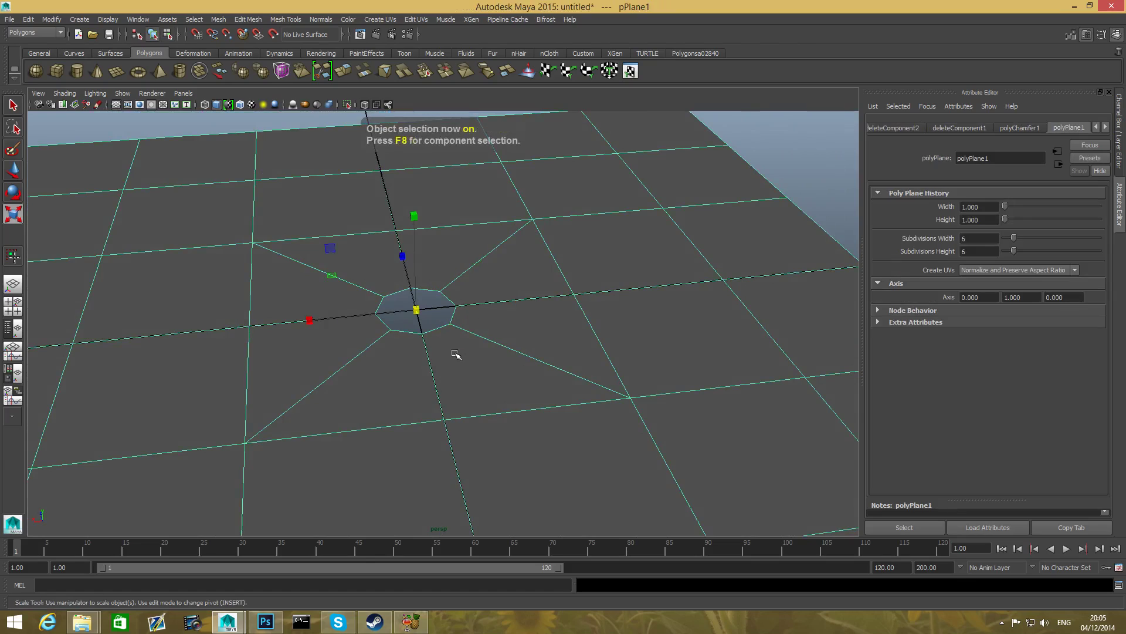
Step: Scale the opening's border edges much larger, then return to object mode with F8
drag(457, 353, 428, 378)
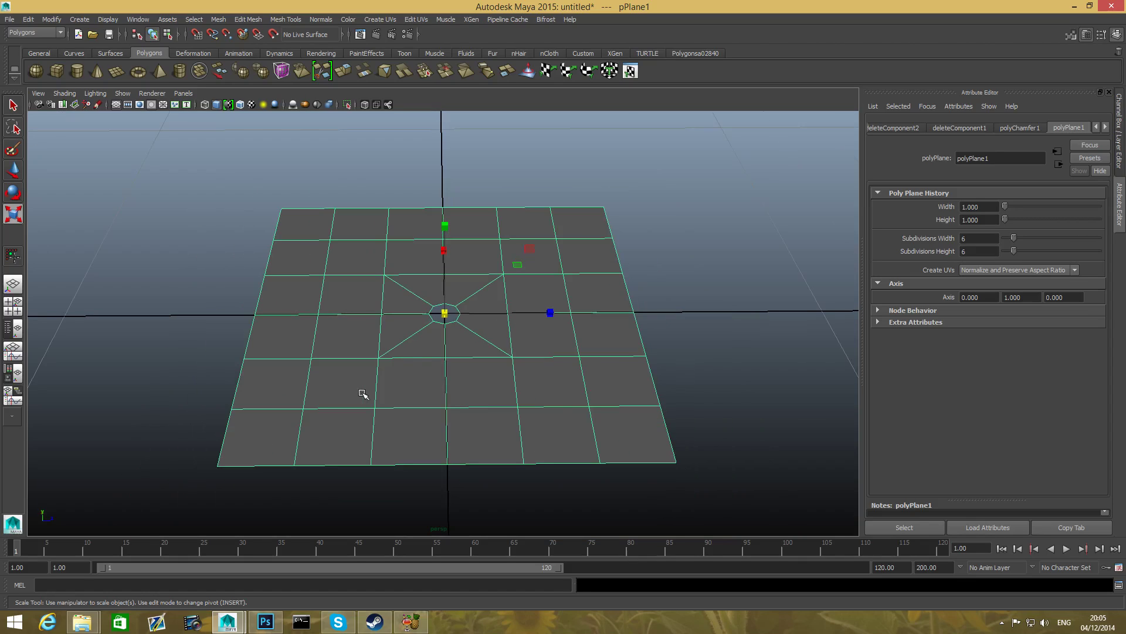
mouse_move(601, 327)
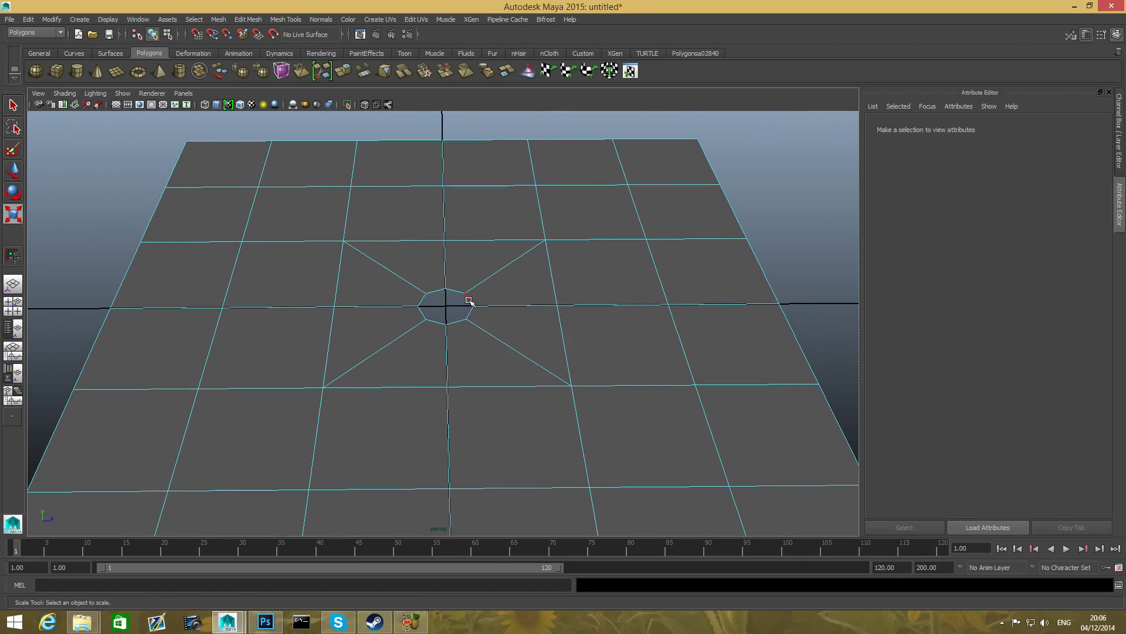
click(467, 300)
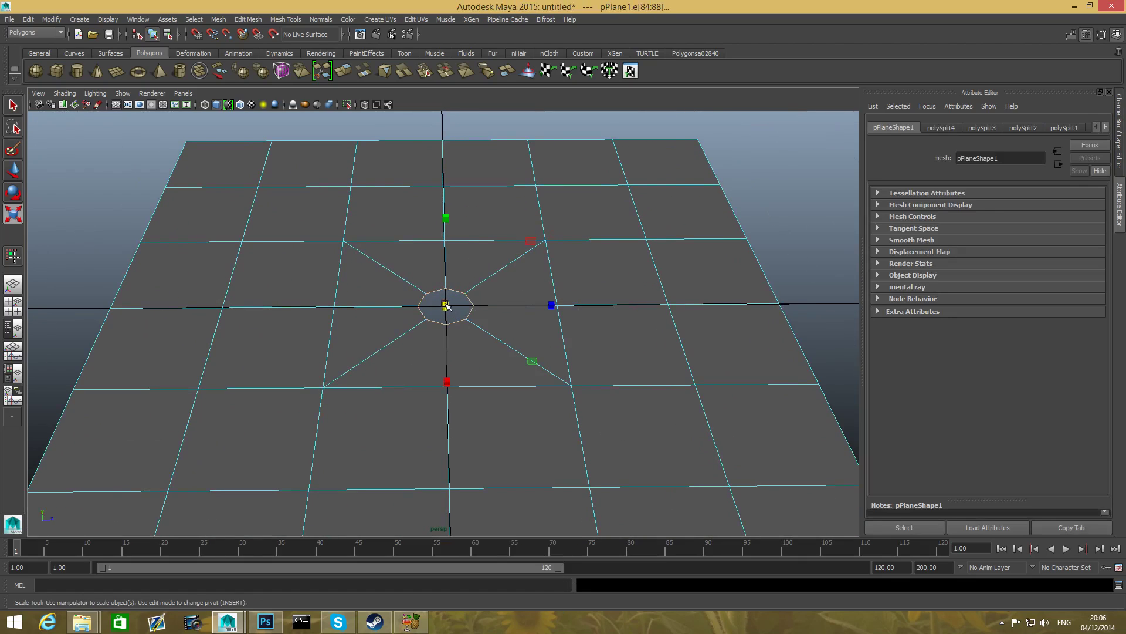
drag(551, 304, 747, 304)
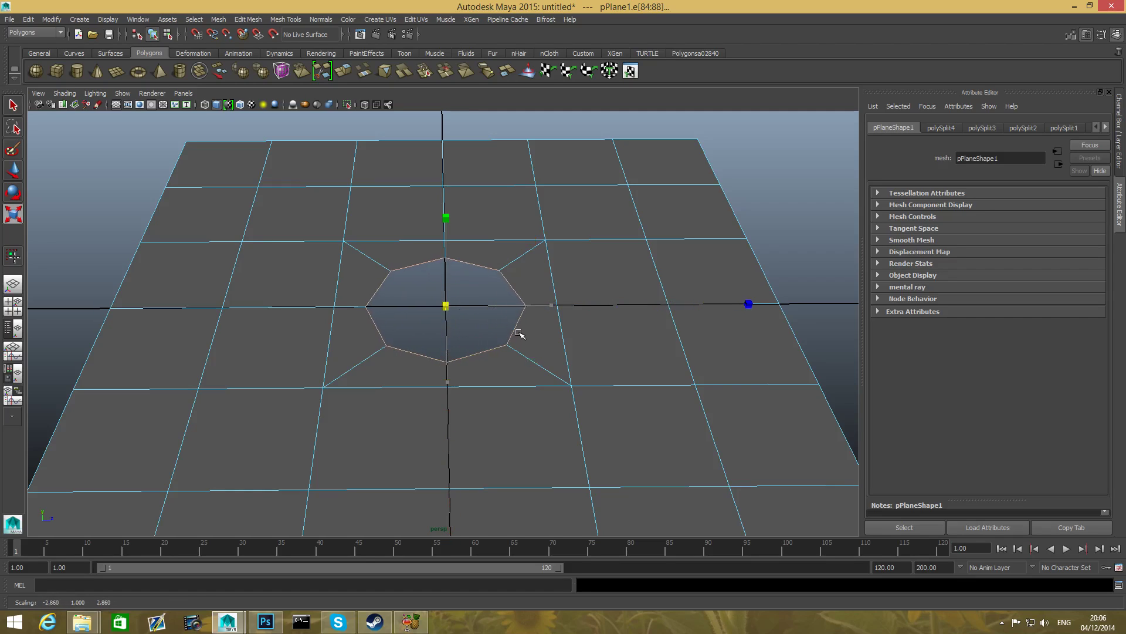
drag(747, 303, 550, 305)
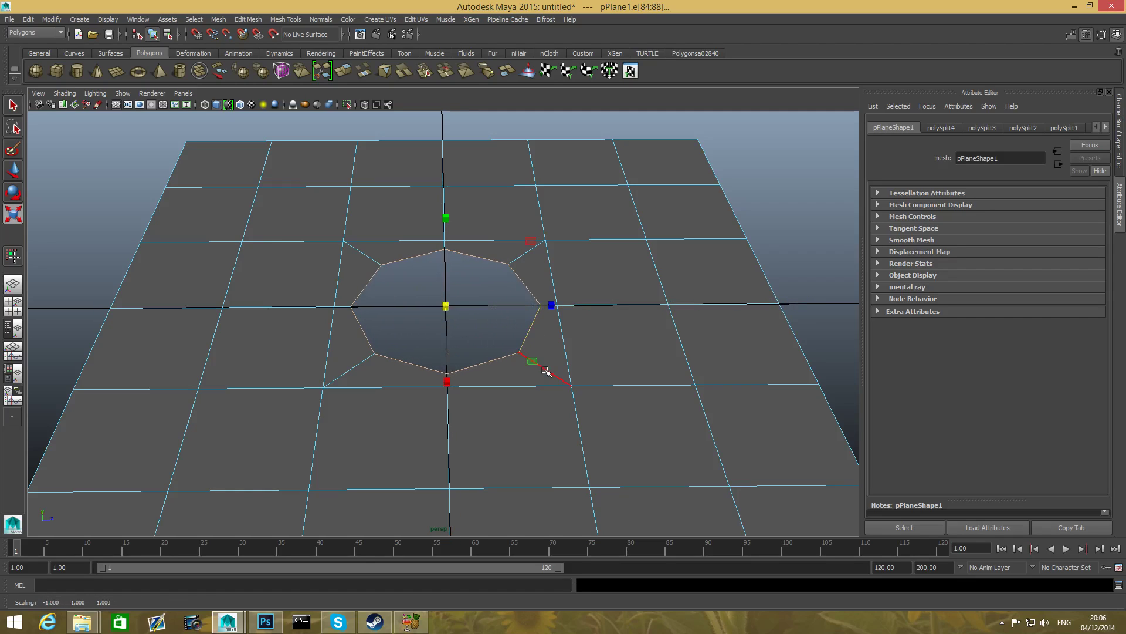
key(F8)
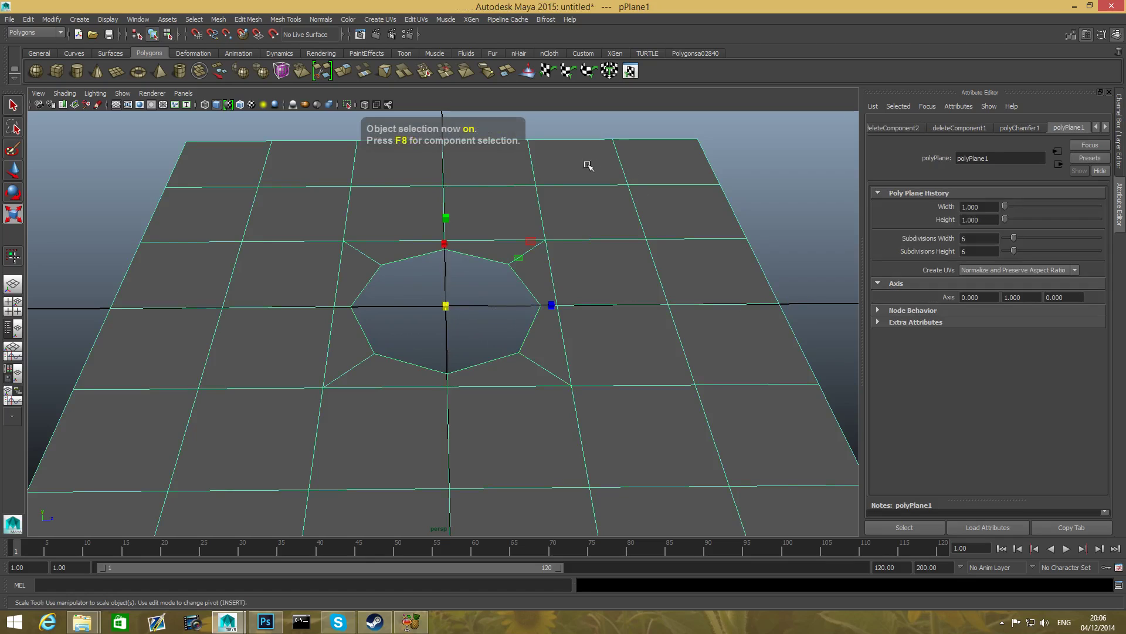
drag(588, 166, 362, 214)
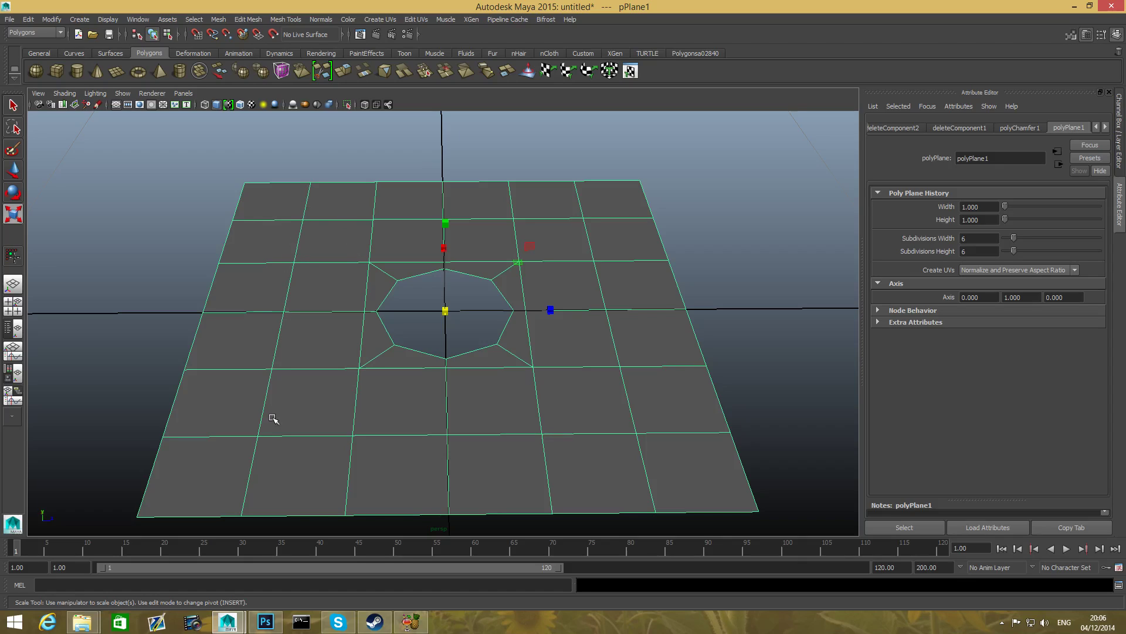
mouse_move(631, 492)
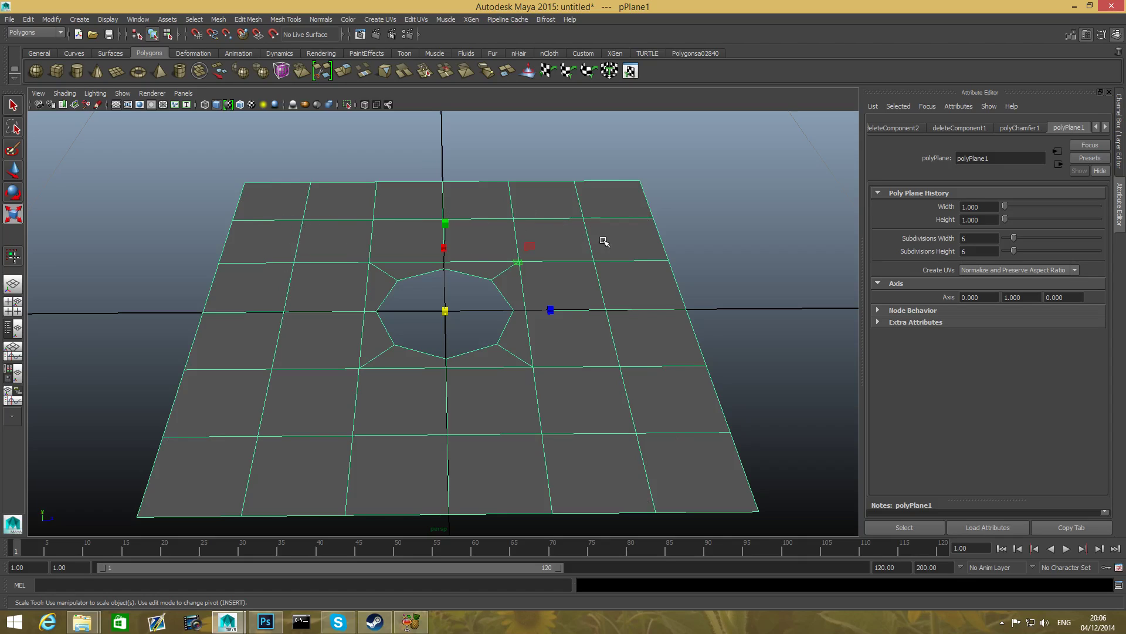
mouse_move(625, 225)
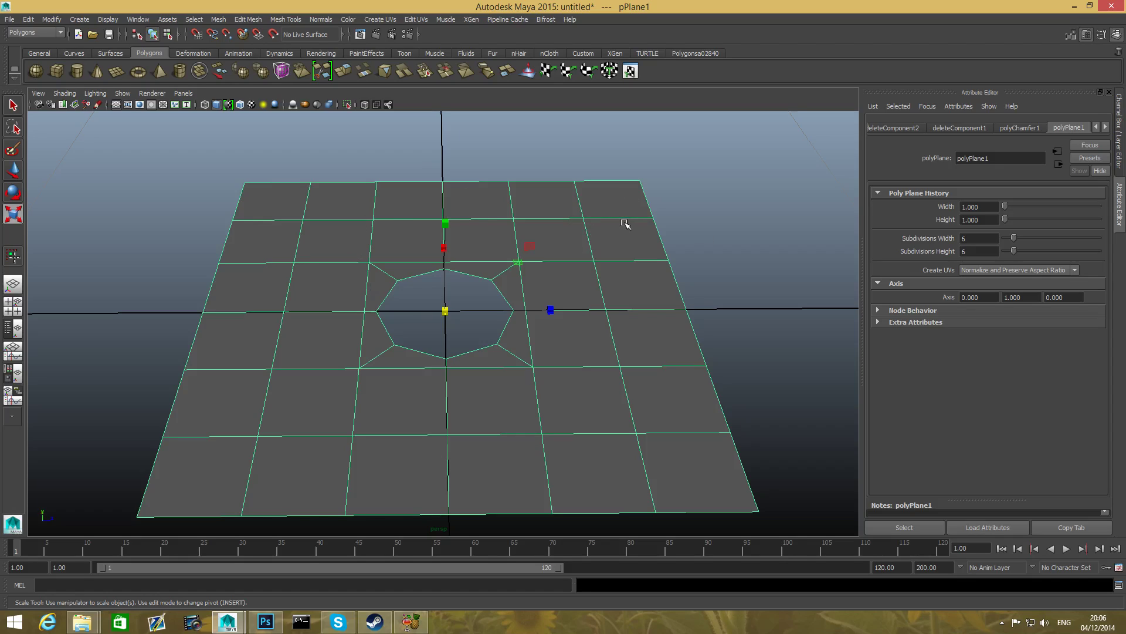
mouse_move(652, 328)
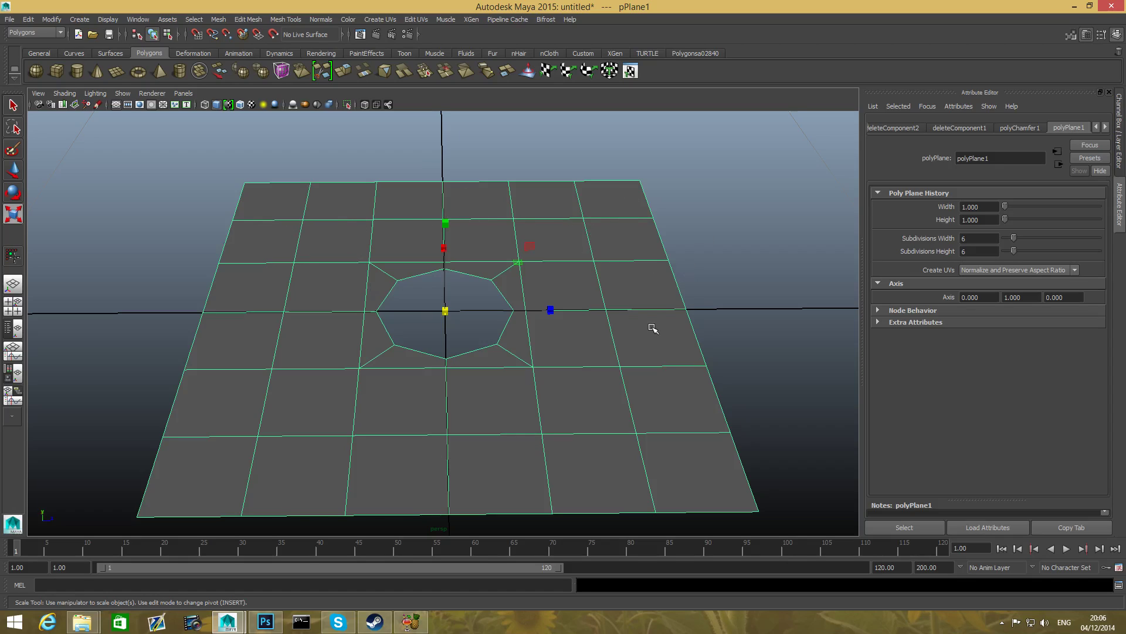
mouse_move(313, 299)
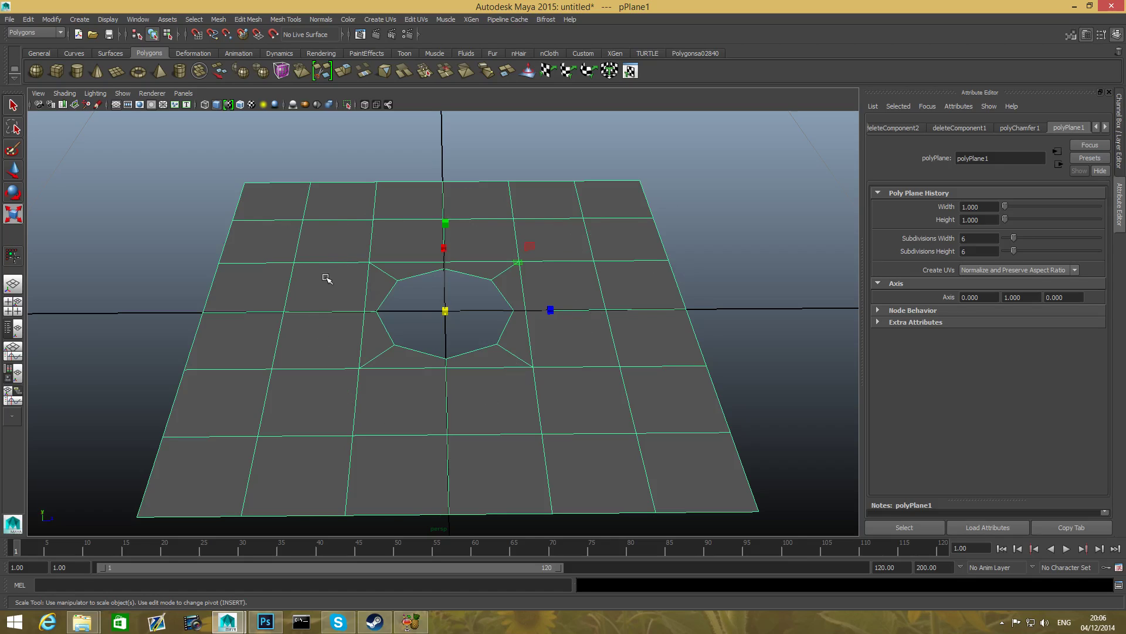
mouse_move(610, 187)
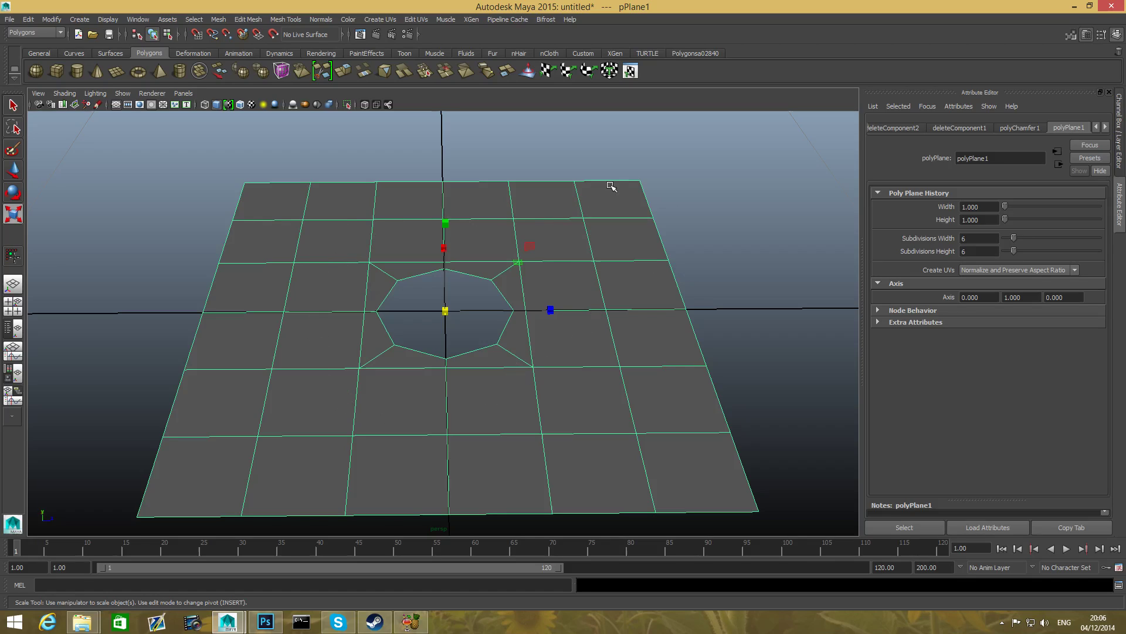
mouse_move(700, 398)
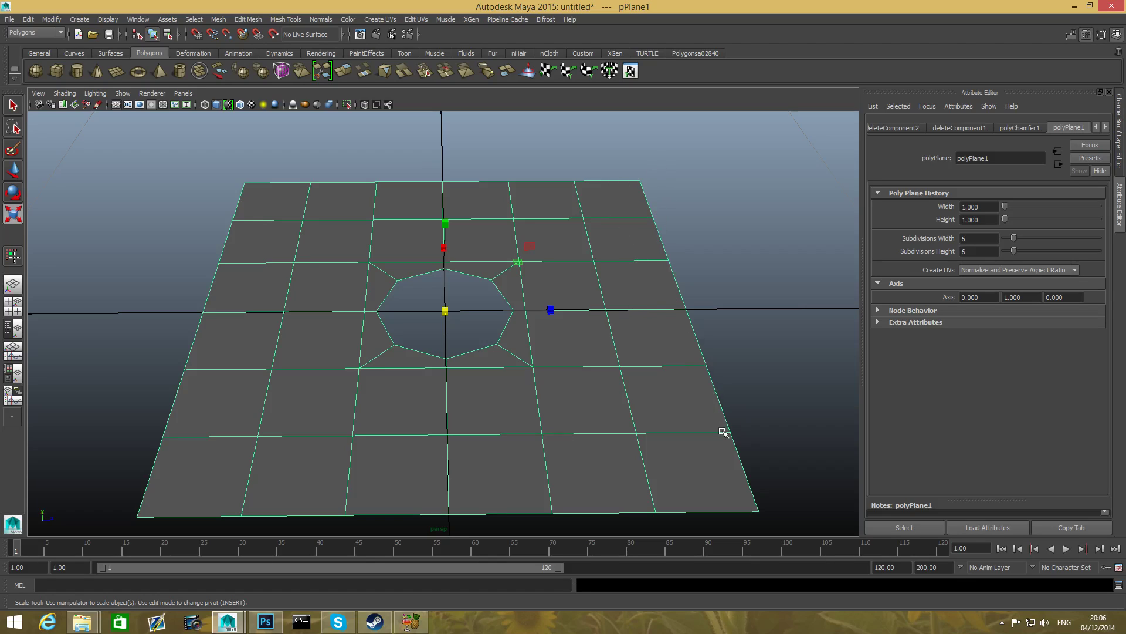
mouse_move(595, 204)
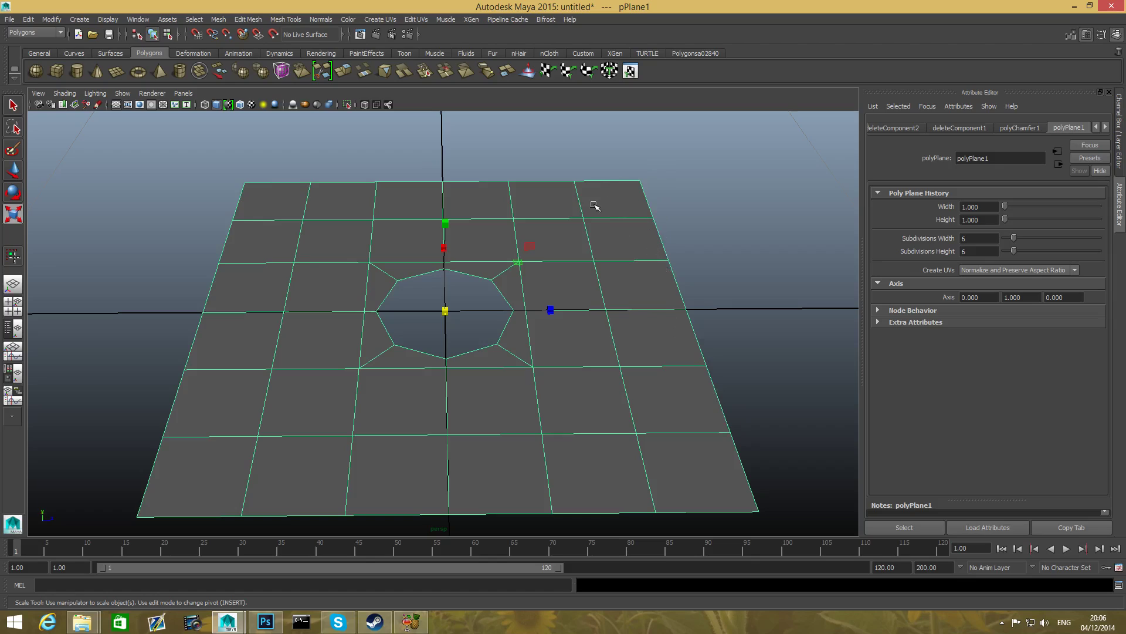
mouse_move(724, 444)
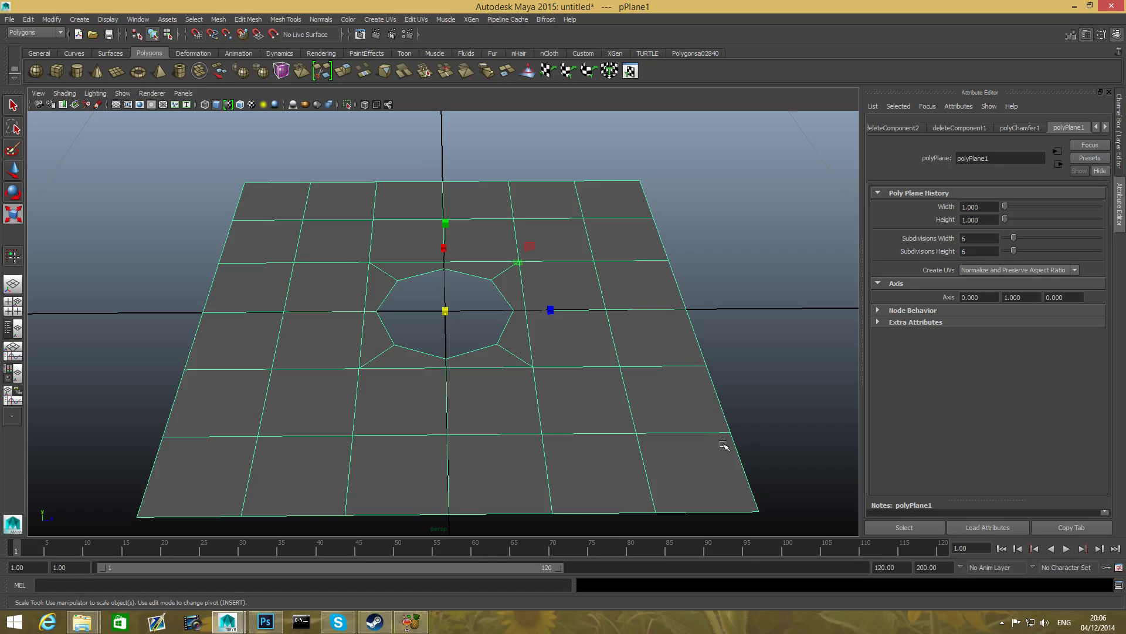
mouse_move(684, 292)
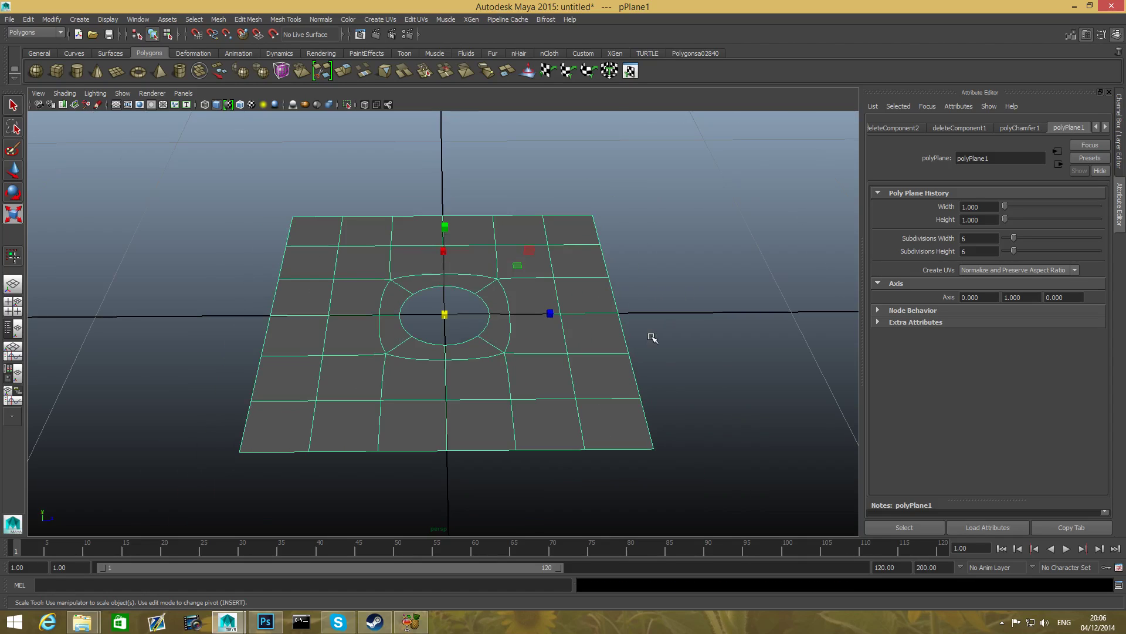
mouse_move(608, 223)
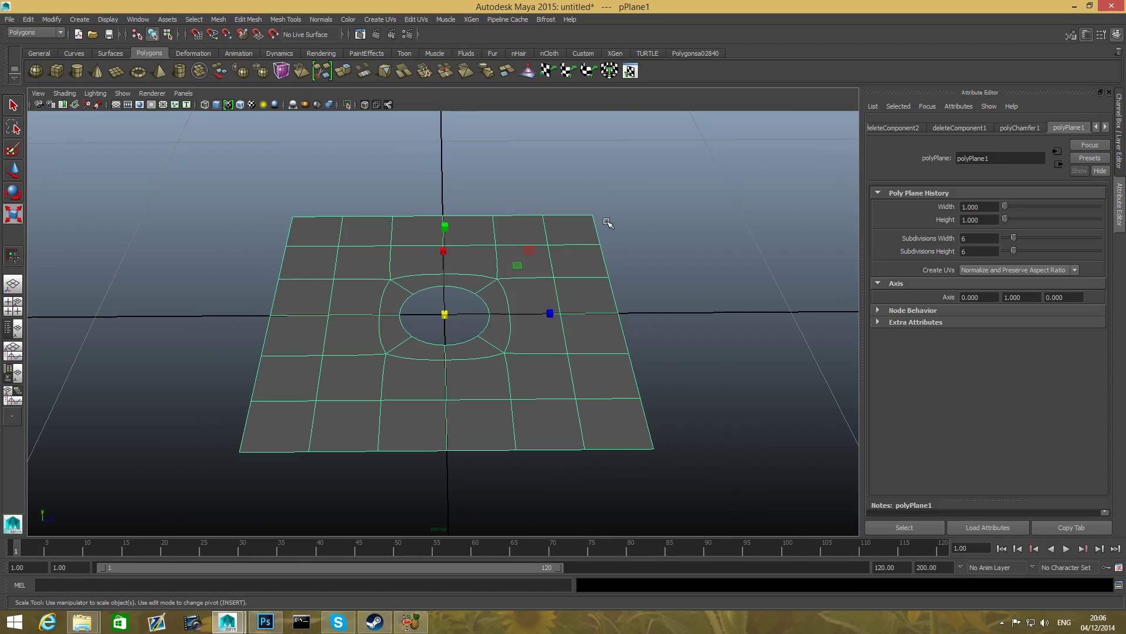
mouse_move(619, 313)
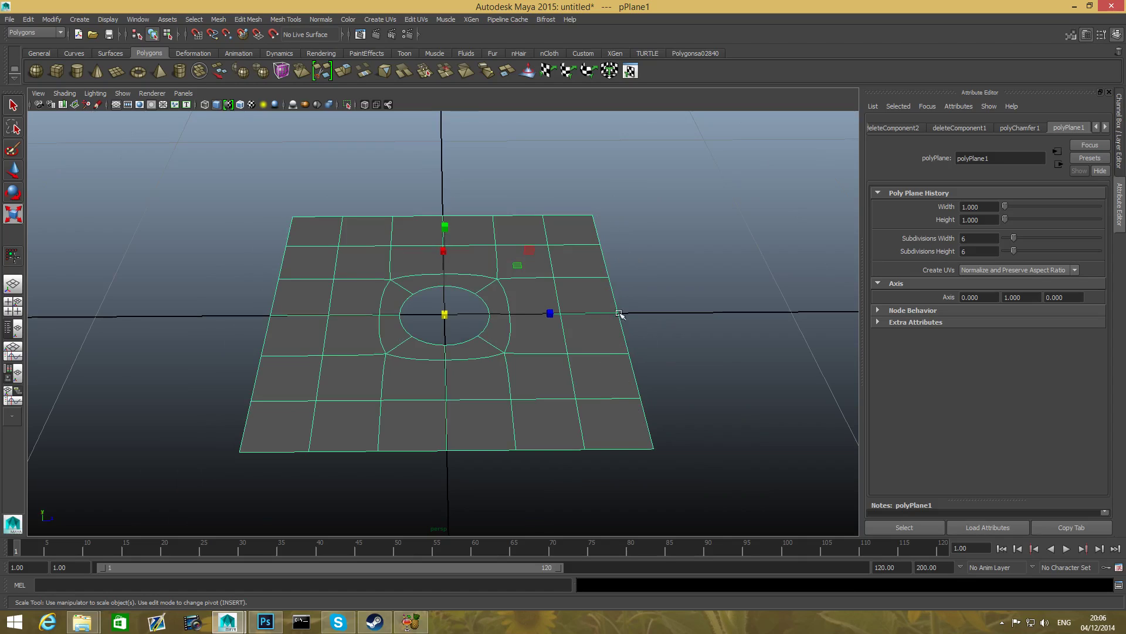
mouse_move(626, 393)
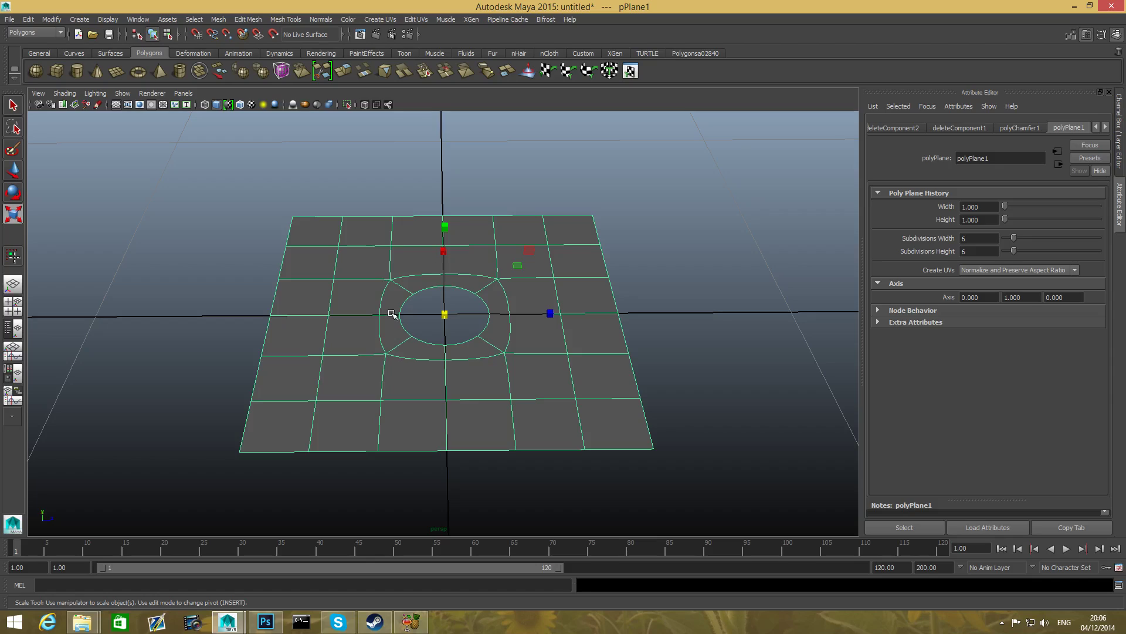
mouse_move(423, 342)
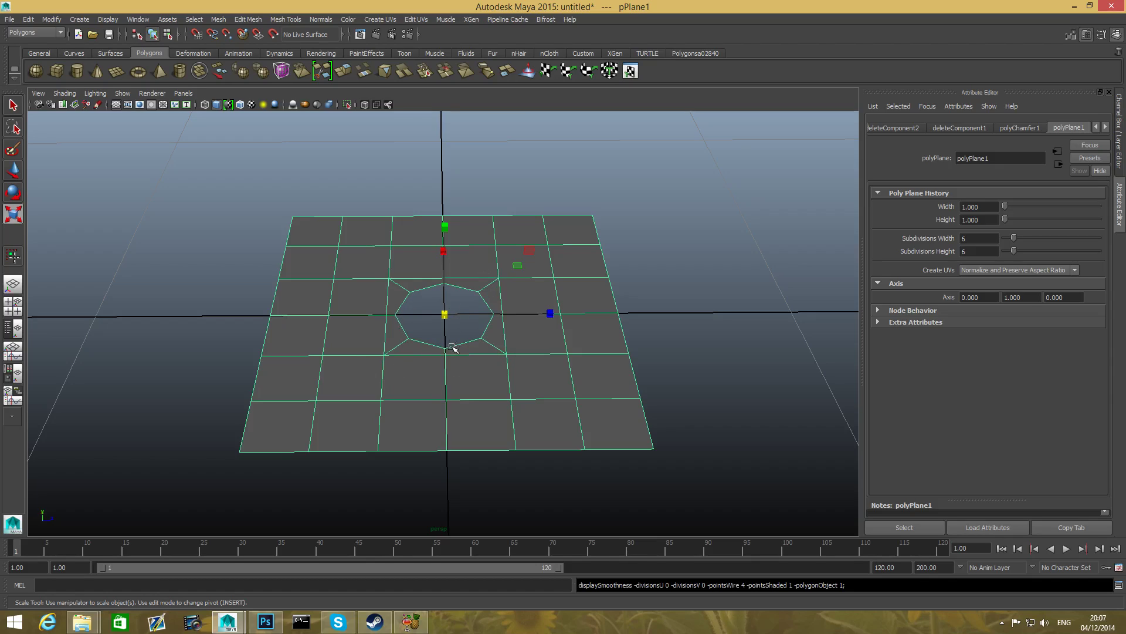
mouse_move(474, 349)
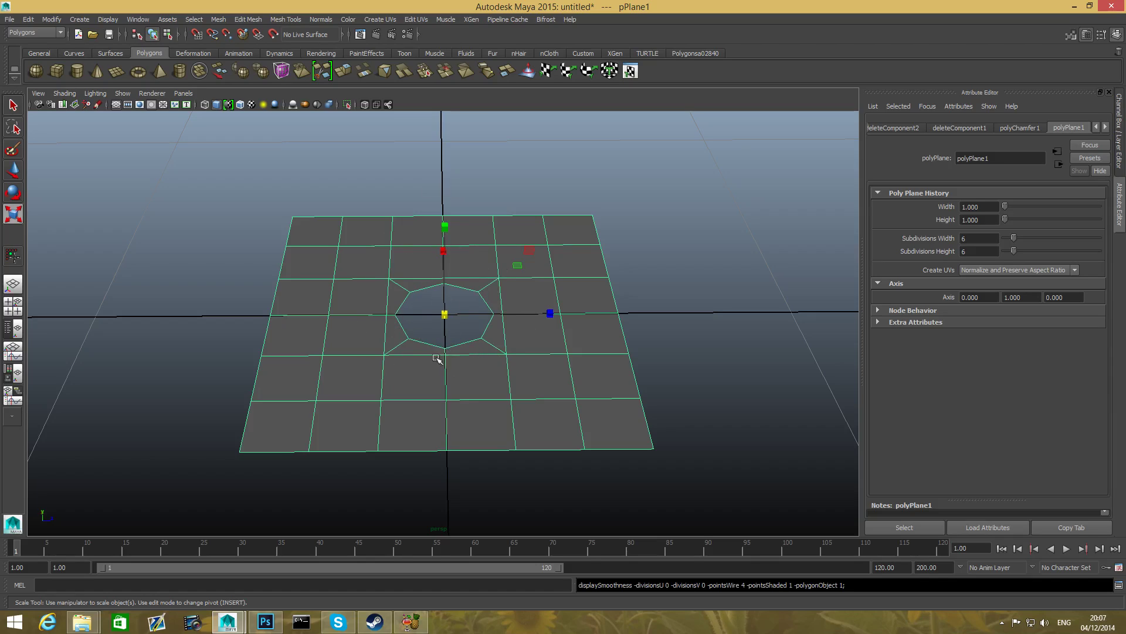
mouse_move(563, 442)
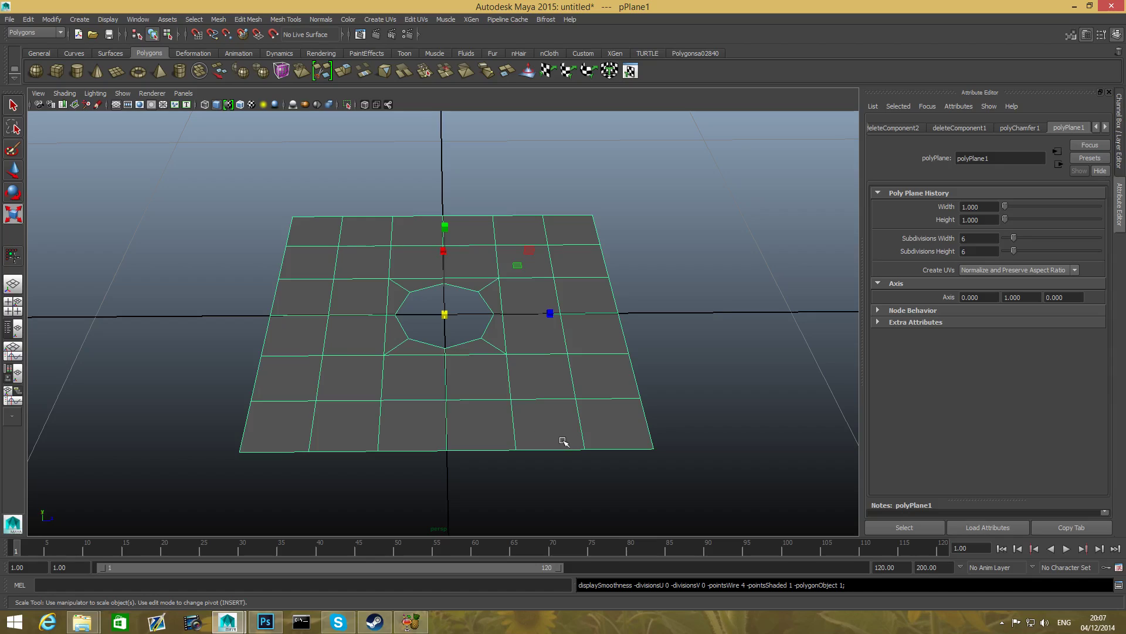
mouse_move(314, 262)
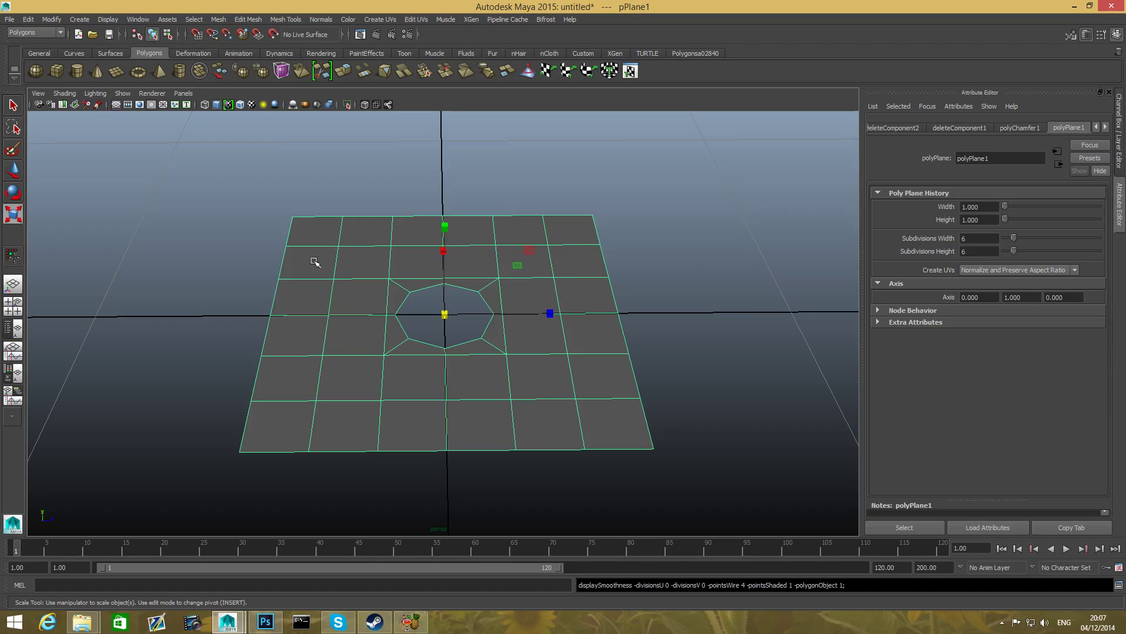
mouse_move(476, 285)
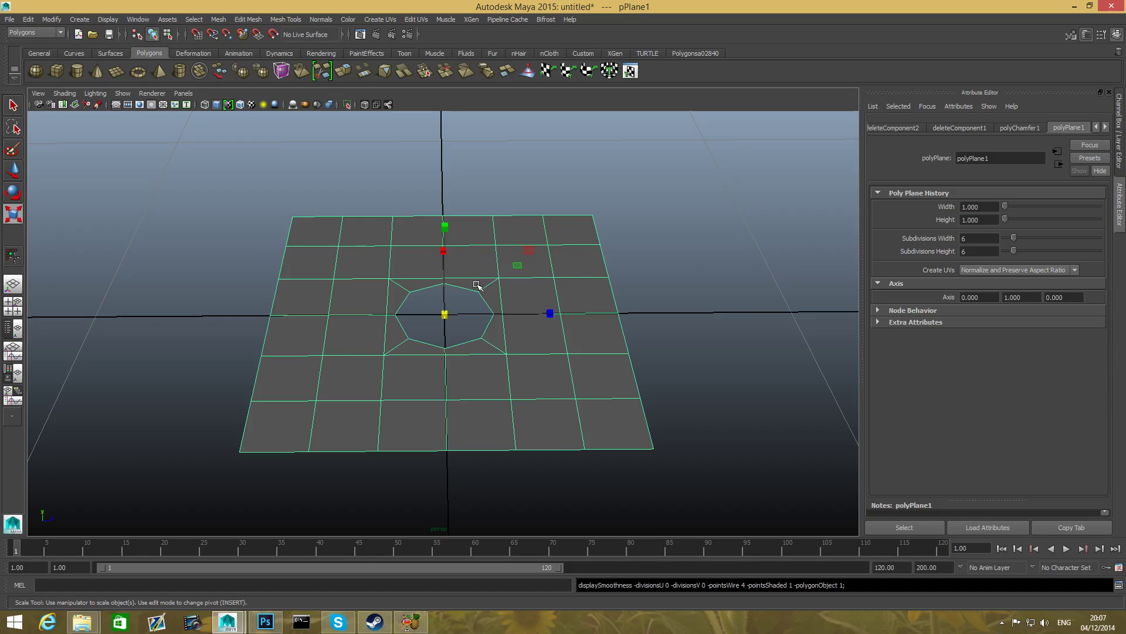
mouse_move(315, 308)
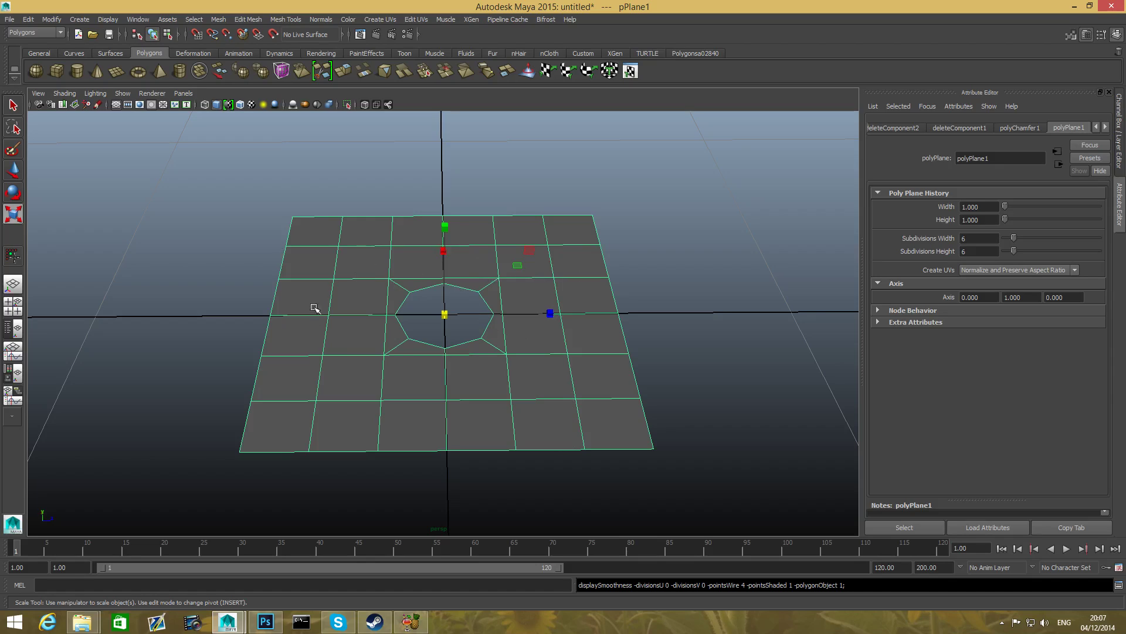
mouse_move(464, 374)
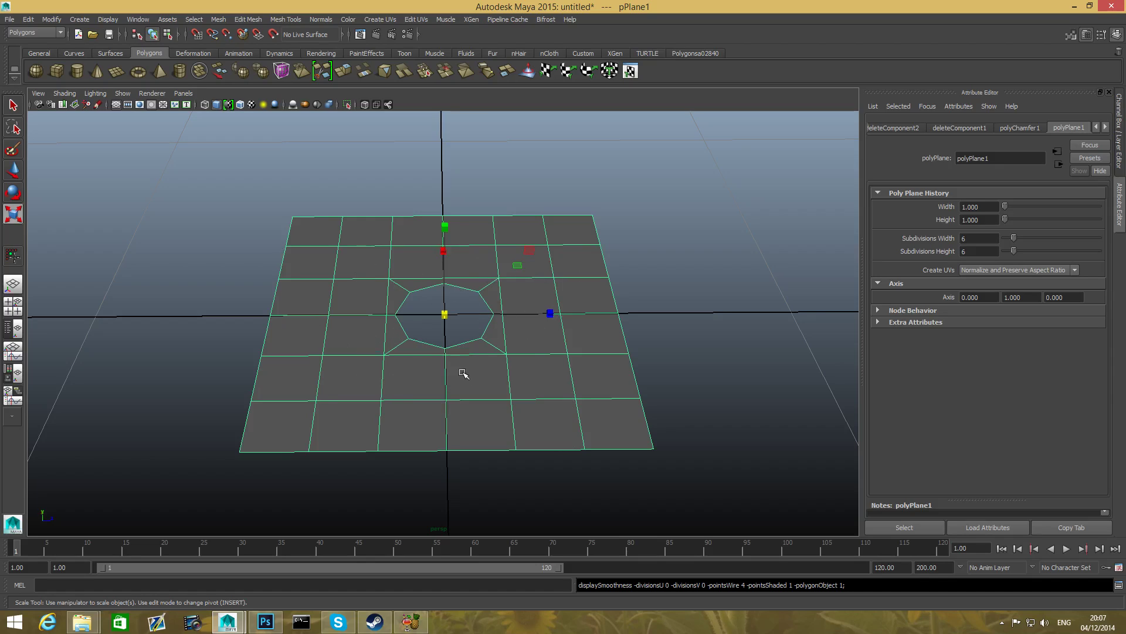
mouse_move(440, 348)
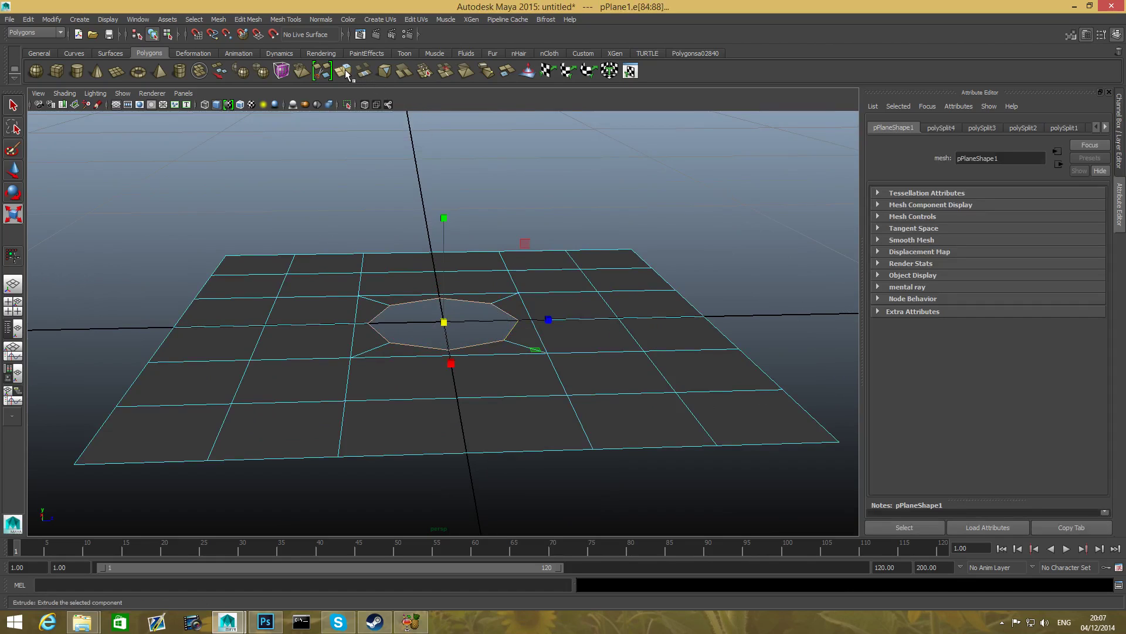
Step: Extrude the opening's border edges and drag the Y arrow up to form a tube
click(345, 70)
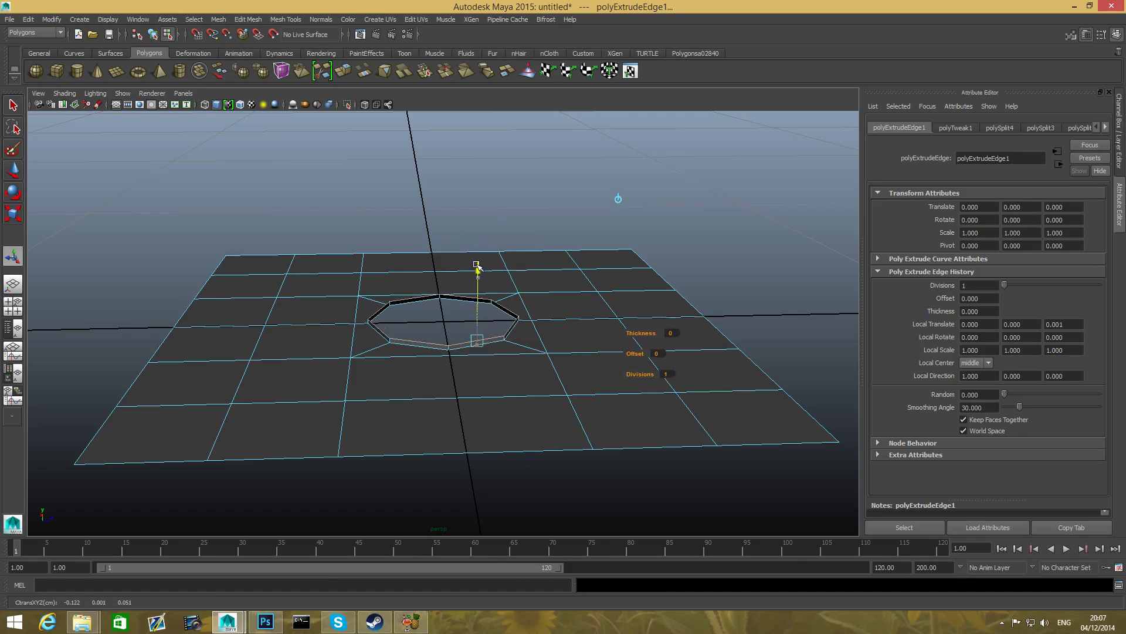
drag(477, 269, 480, 154)
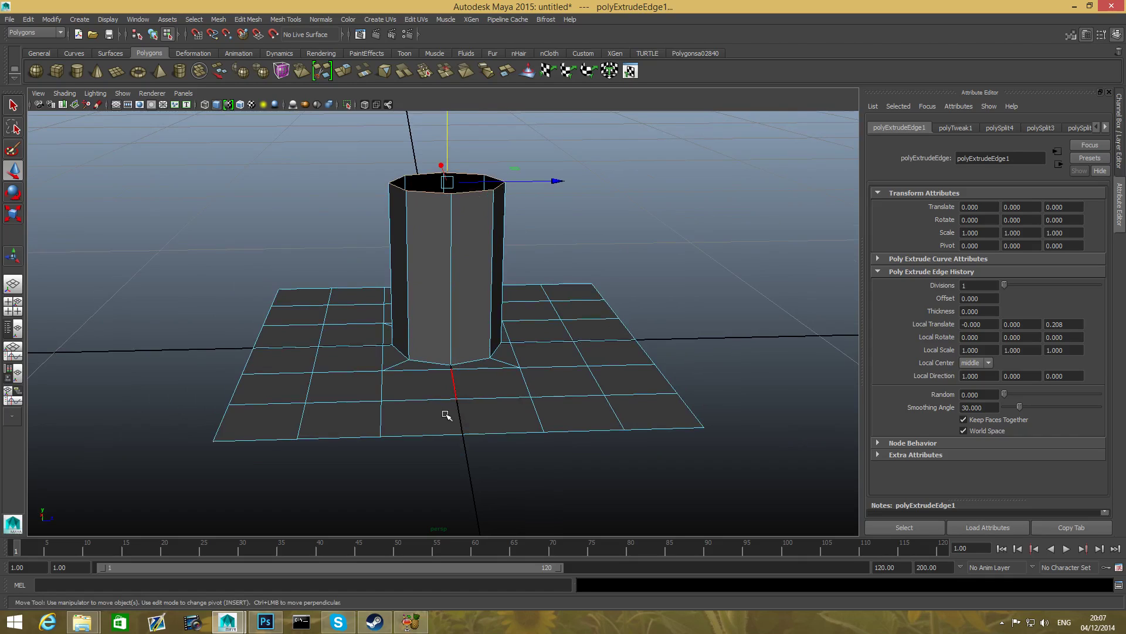
key(F8)
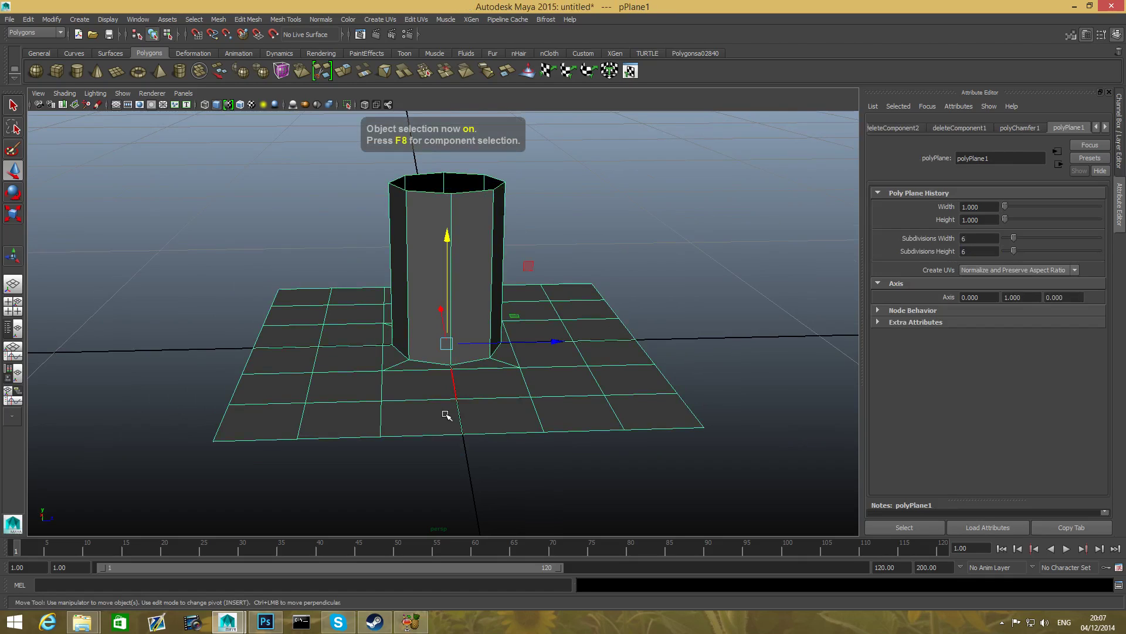
drag(445, 415, 483, 381)
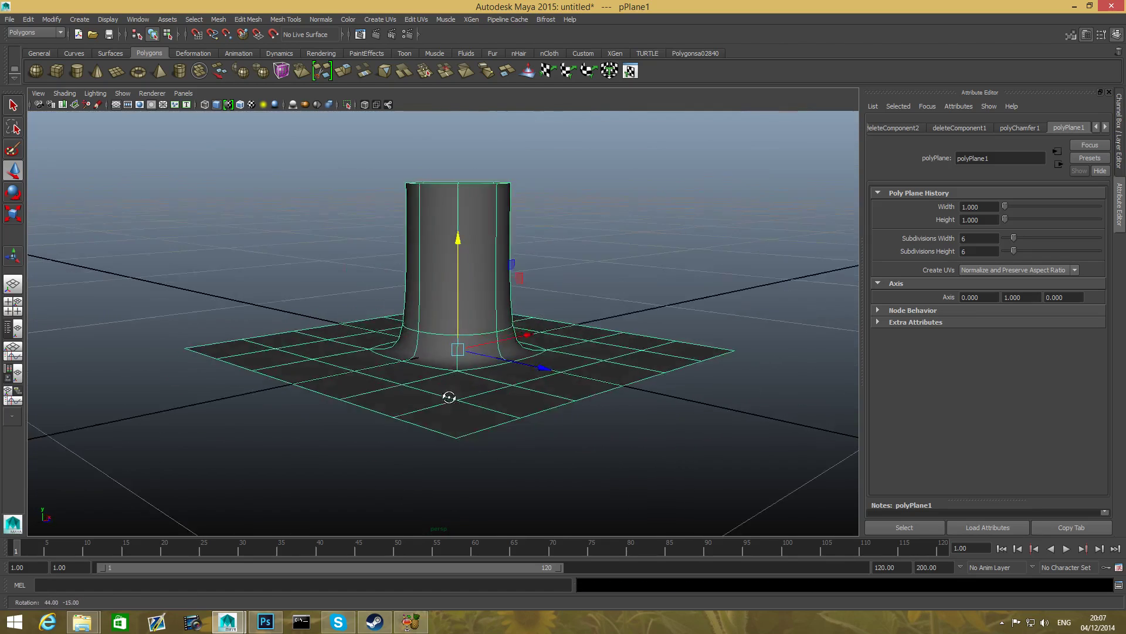
drag(449, 395, 525, 422)
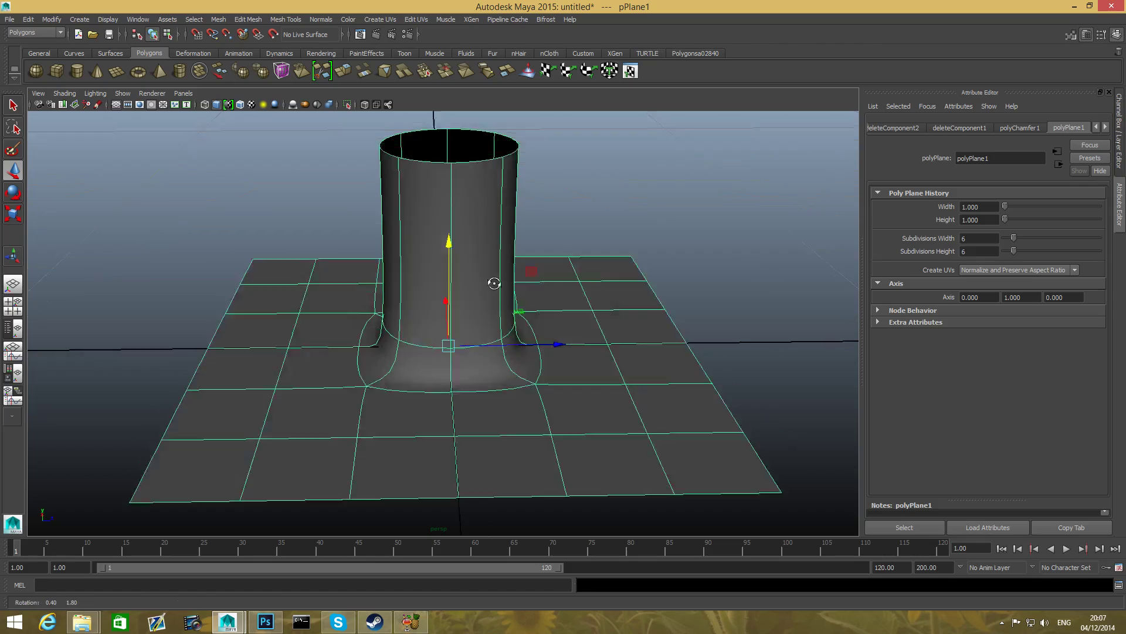
drag(494, 282, 460, 338)
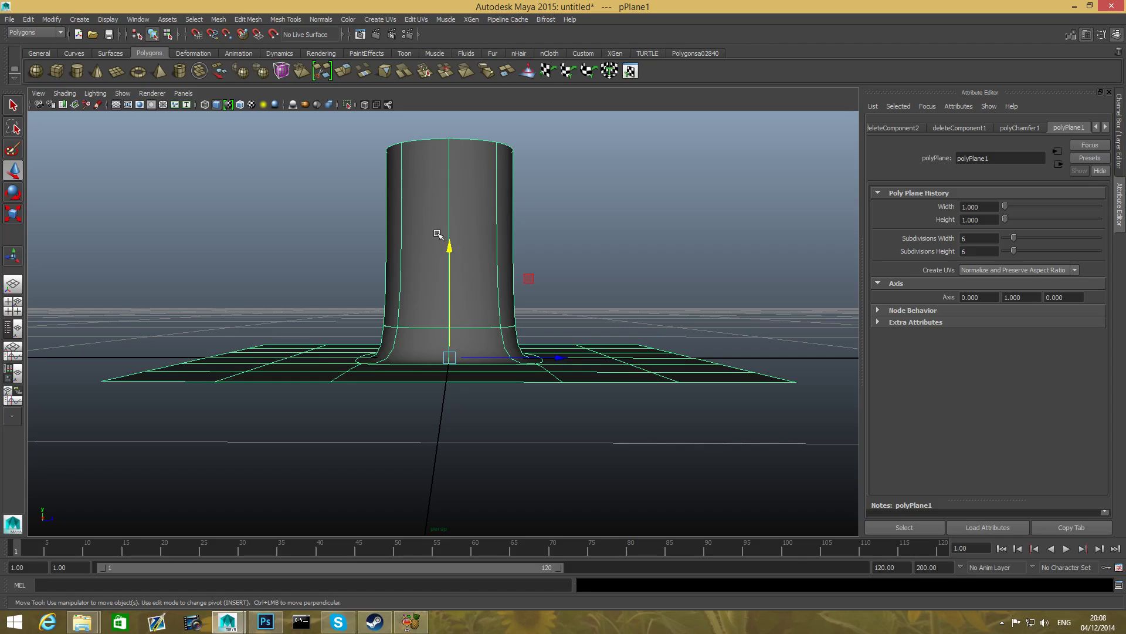
mouse_move(507, 379)
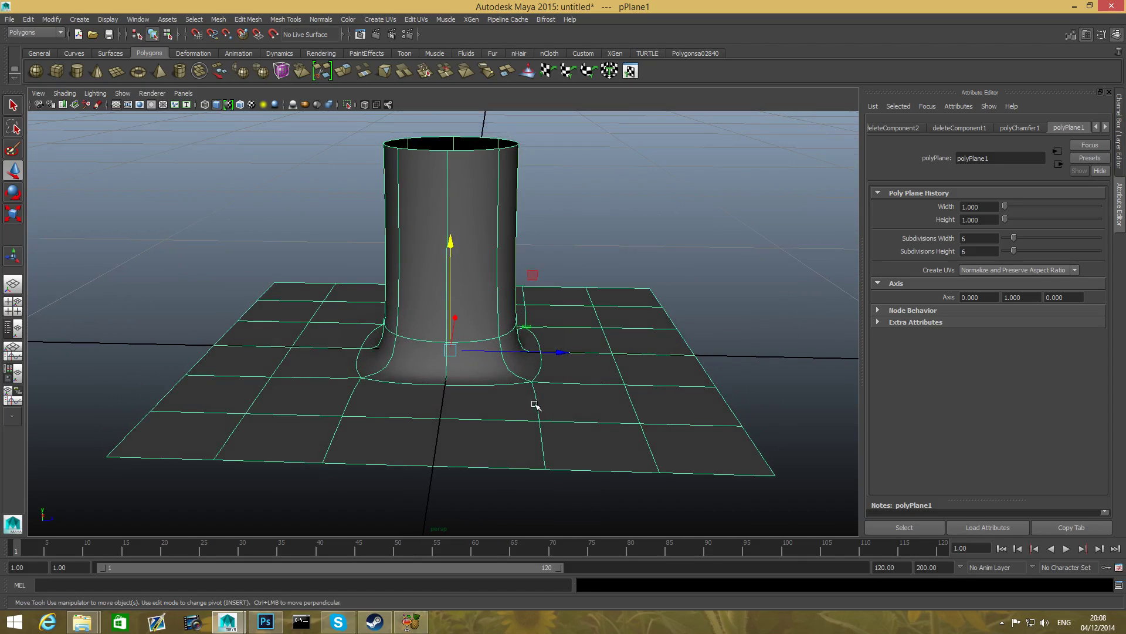
key(1)
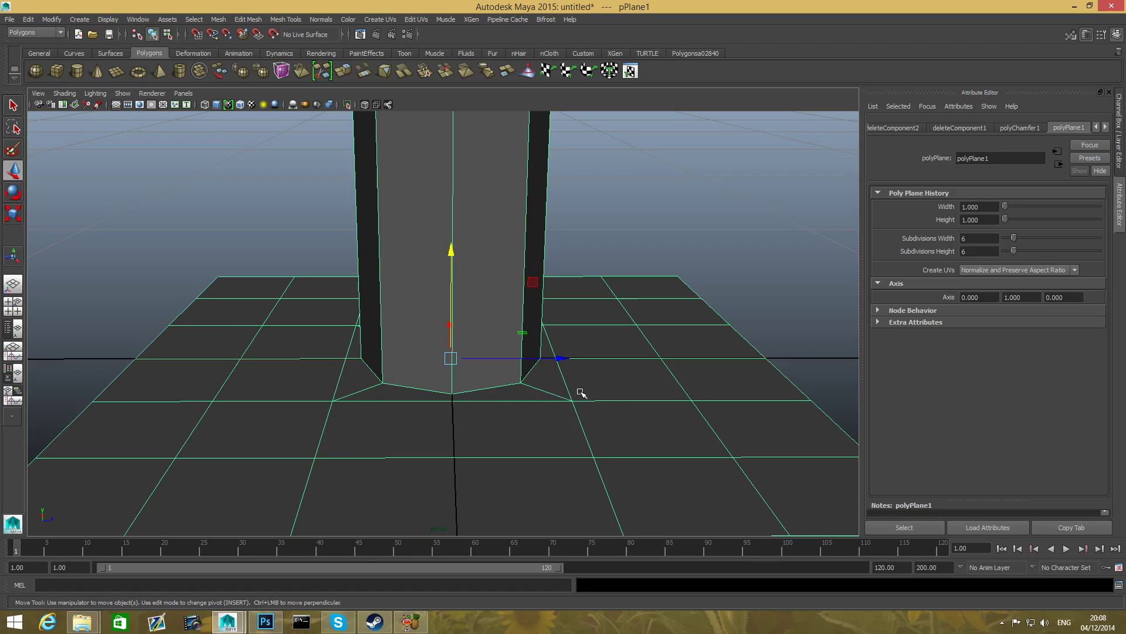
Step: In edge mode, insert edge loops close to where the tube meets the plane
right_click(582, 393)
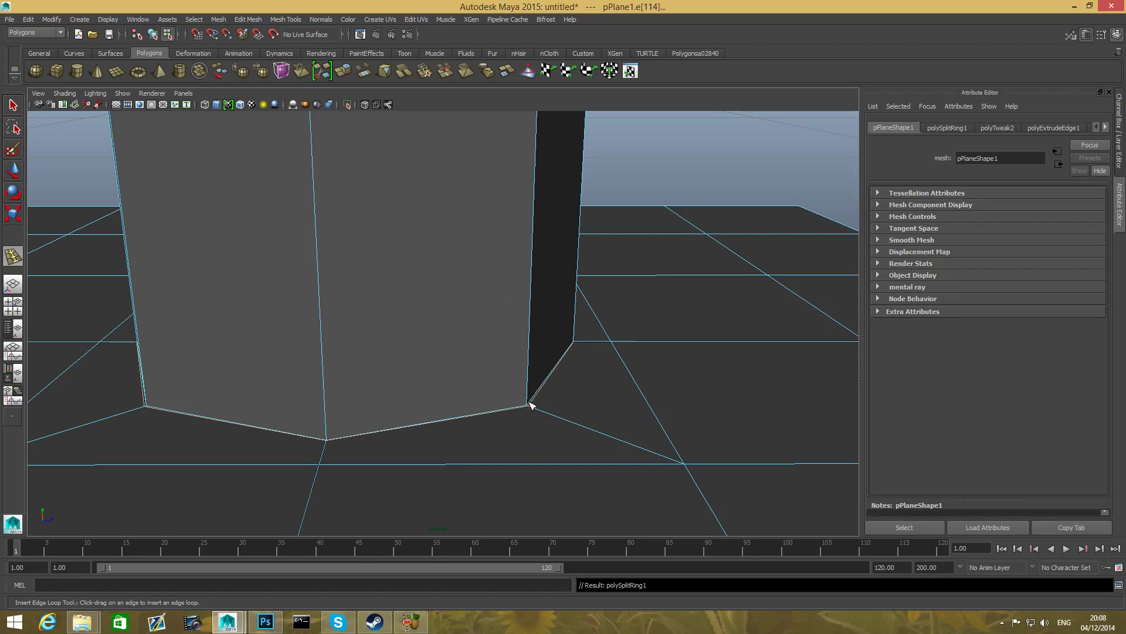
click(530, 405)
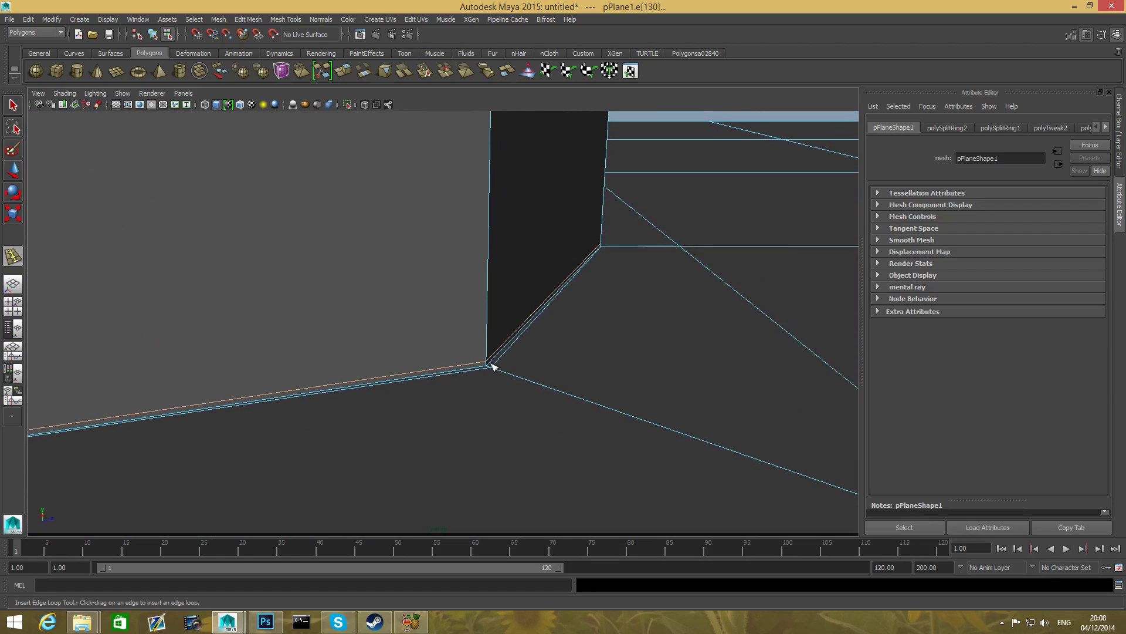
mouse_move(506, 363)
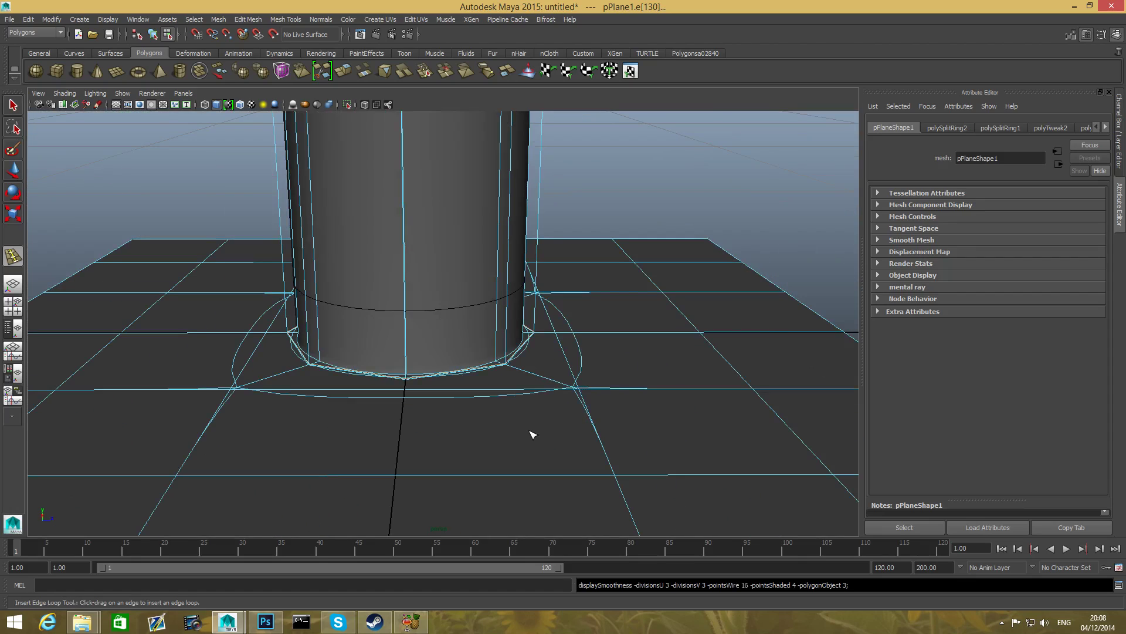
Step: Select the plane-and-pipe mesh in object mode, apply smooth preview, and orbit around the pipe
key(f8)
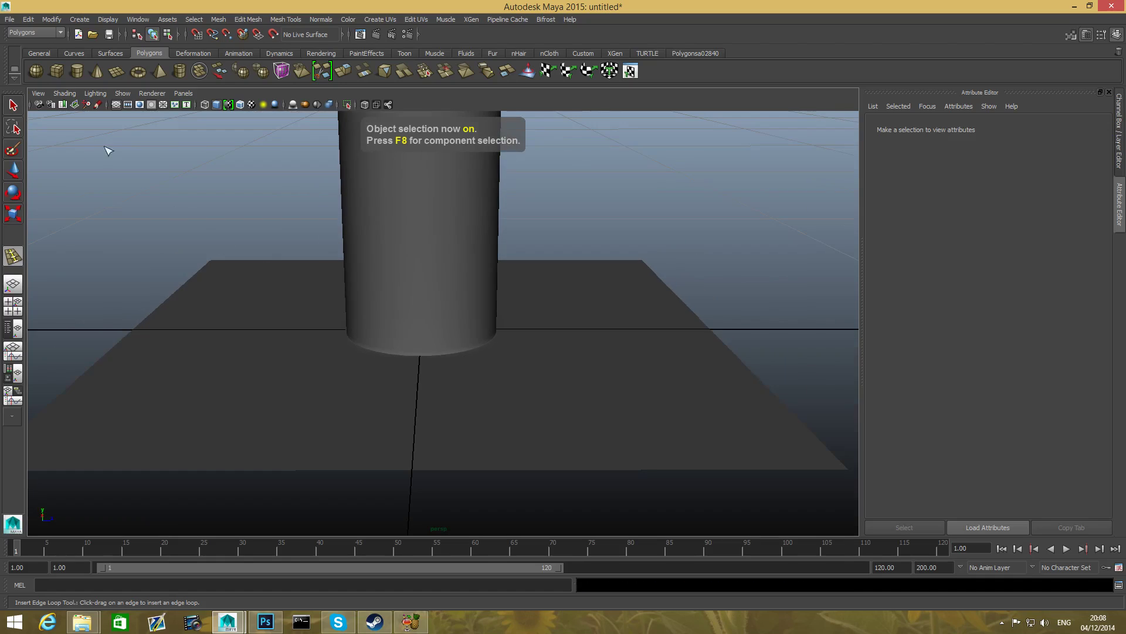
click(304, 329)
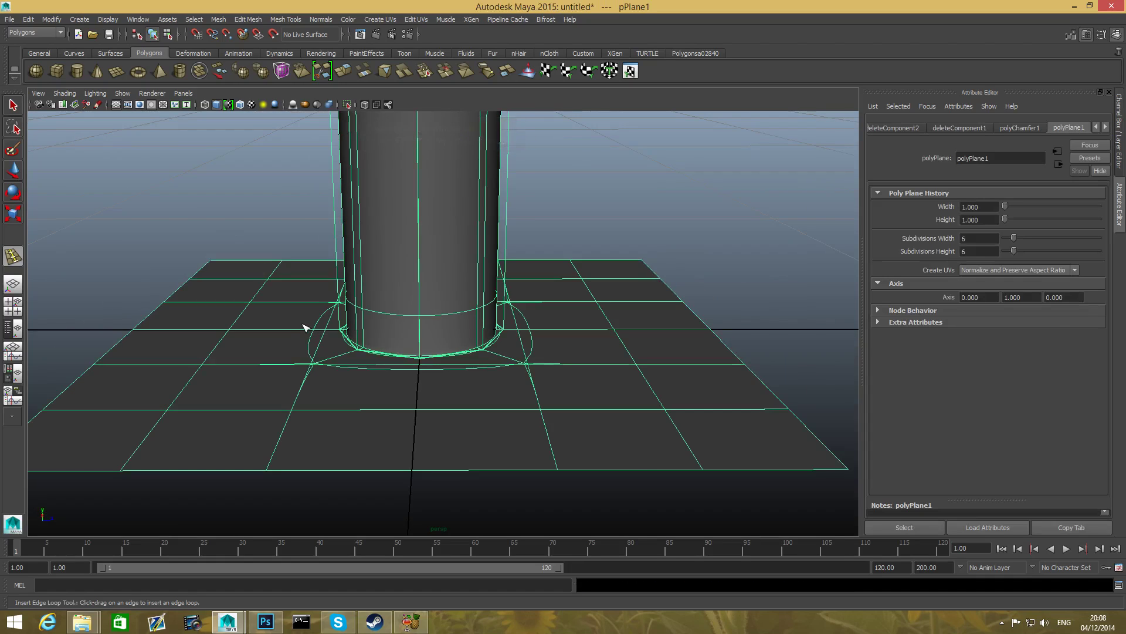
click(12, 105)
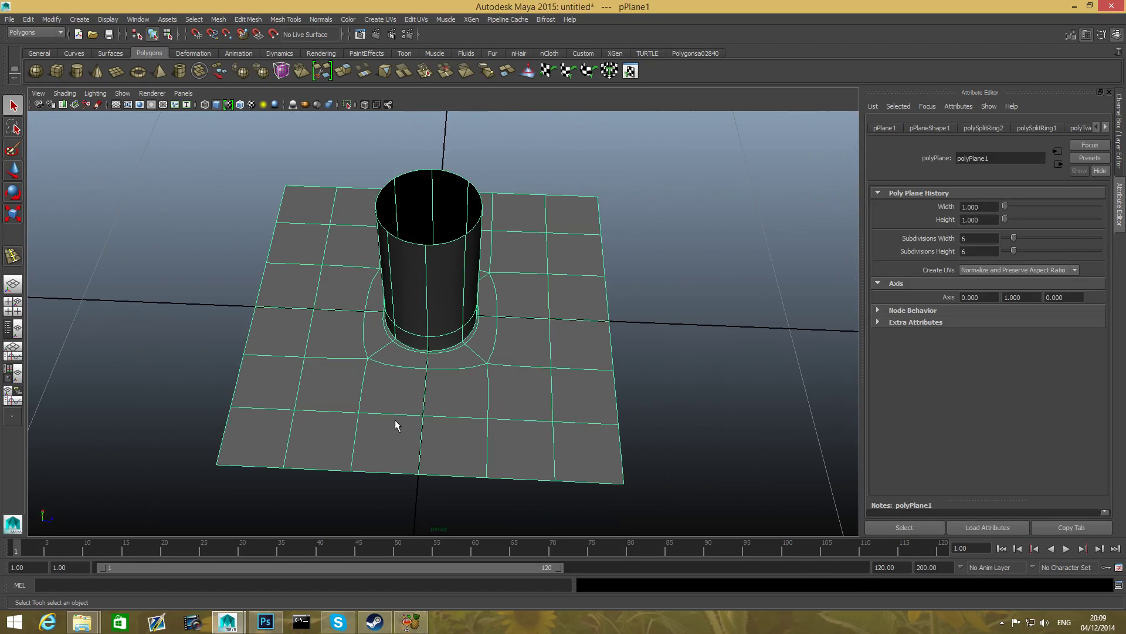
drag(395, 424, 343, 383)
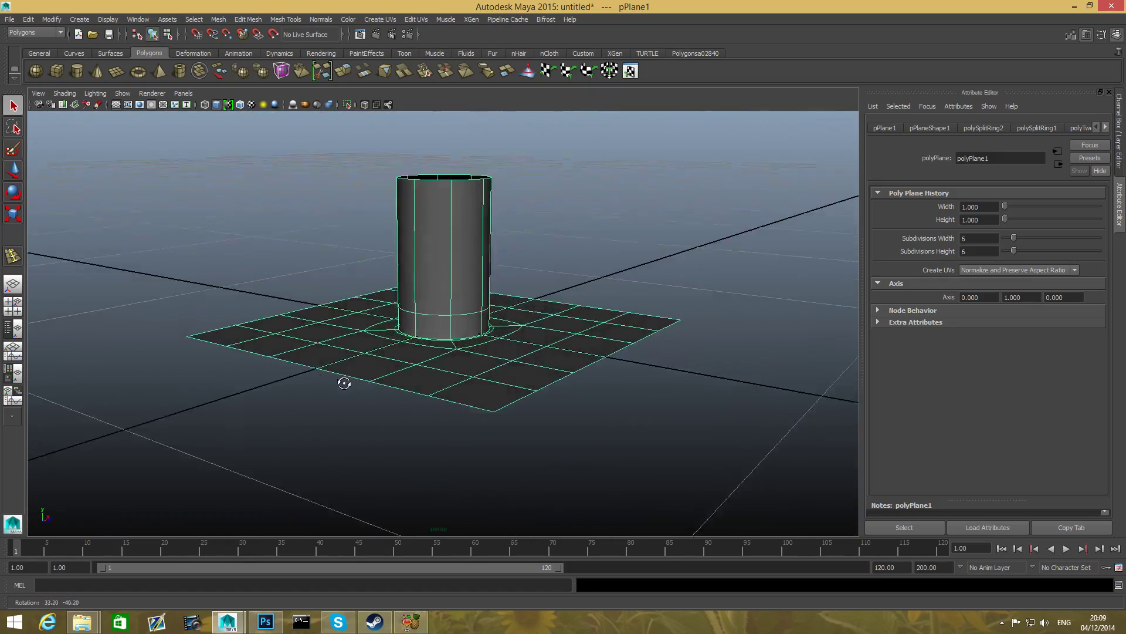
drag(343, 383, 487, 395)
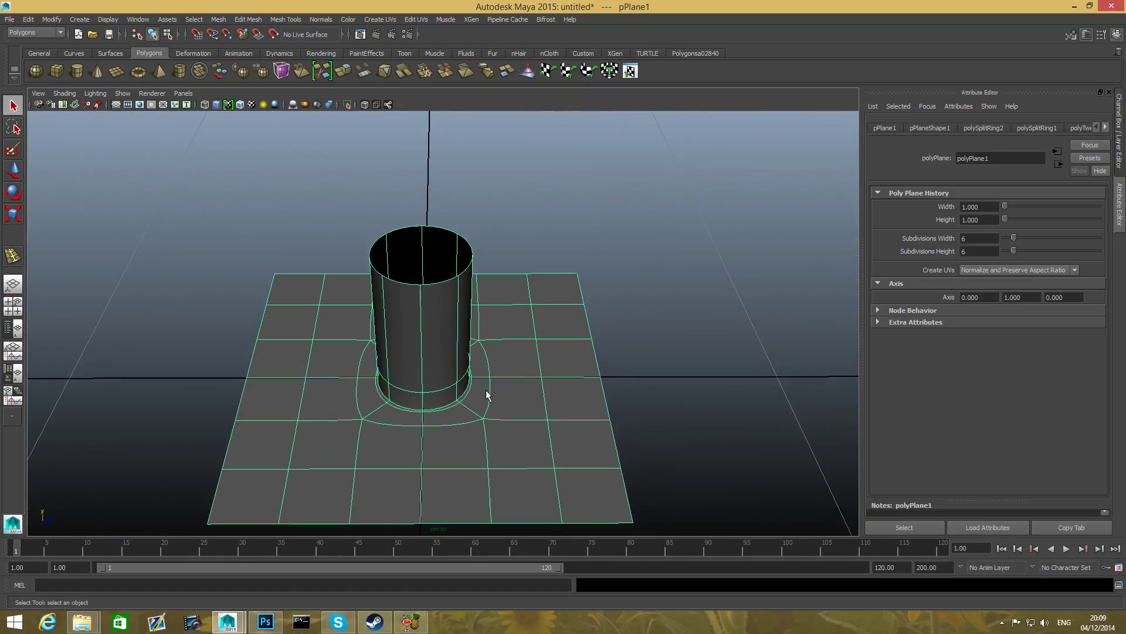
drag(486, 396, 444, 404)
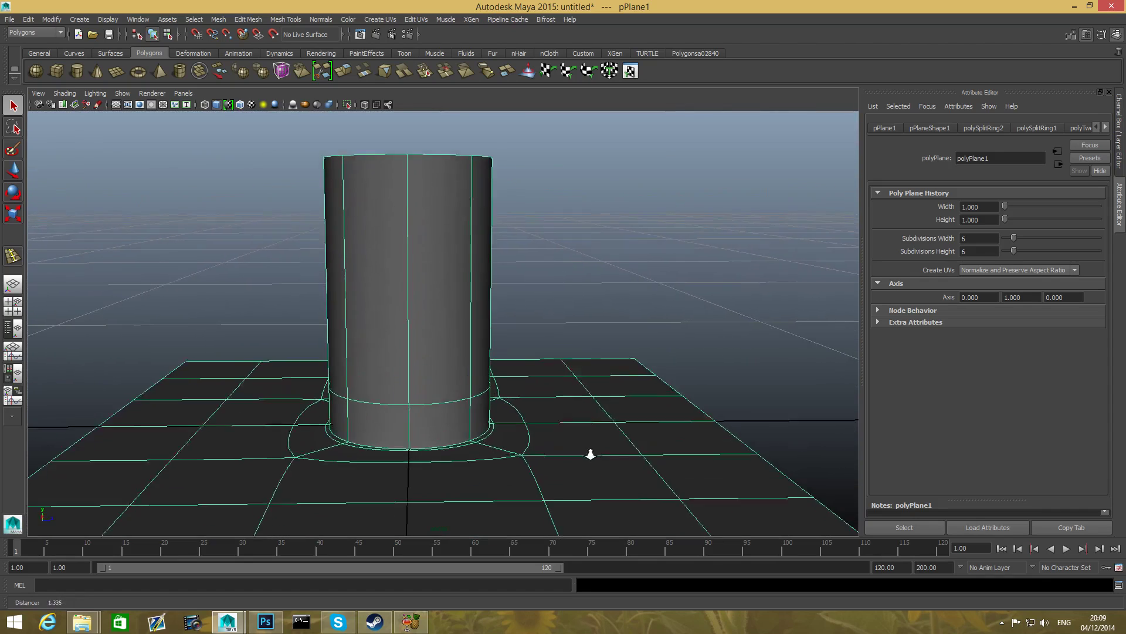
drag(591, 454, 467, 483)
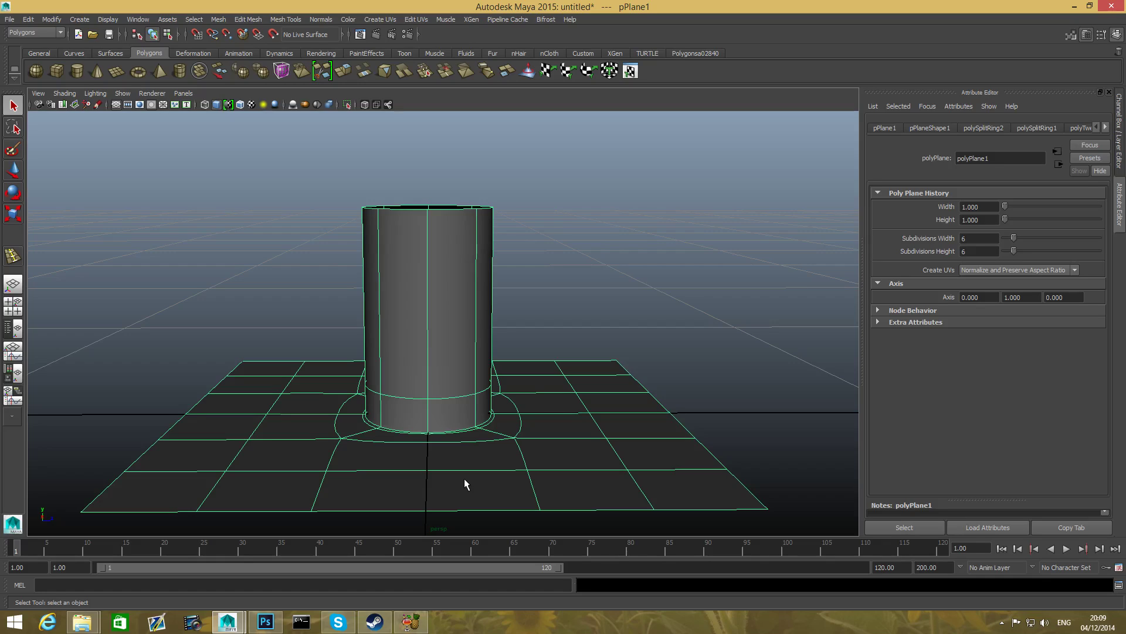
mouse_move(396, 434)
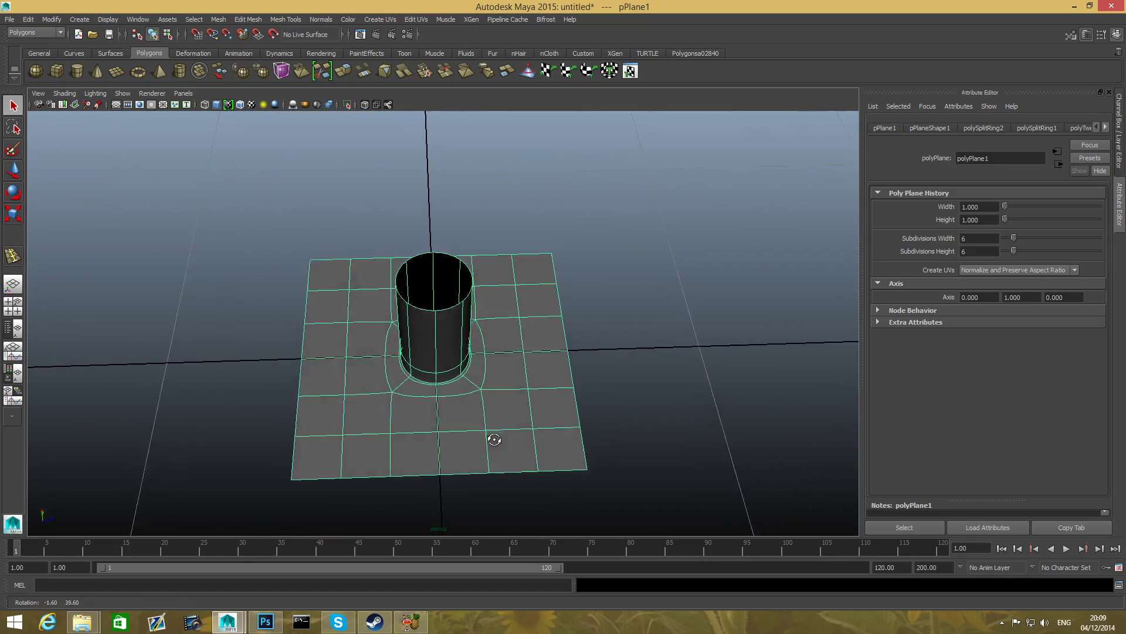
drag(494, 439, 641, 394)
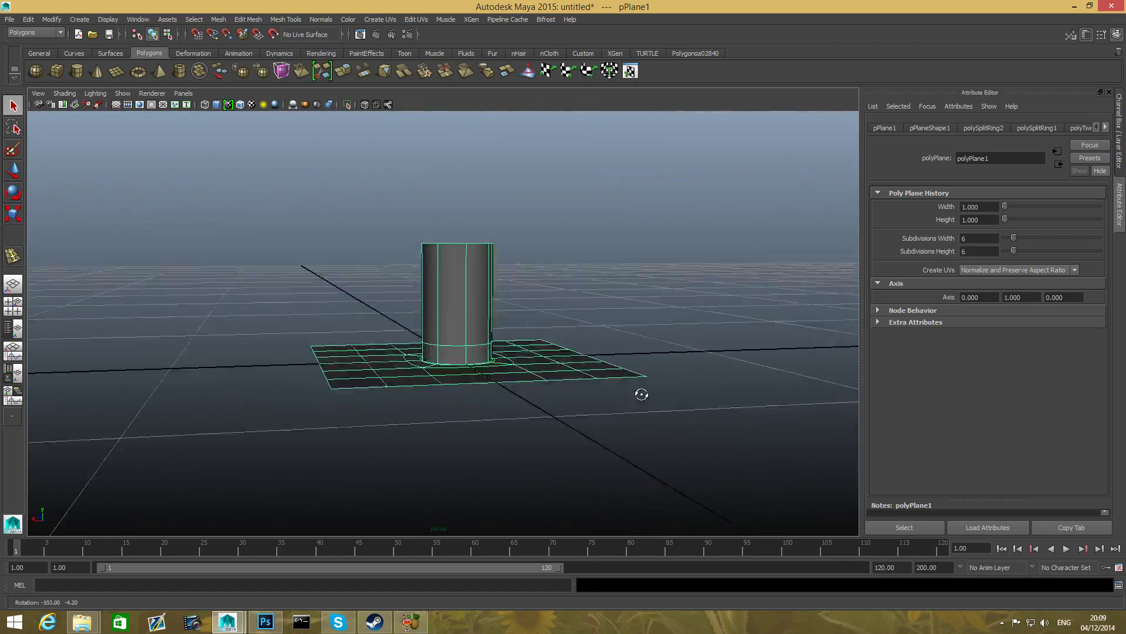
drag(641, 394, 413, 392)
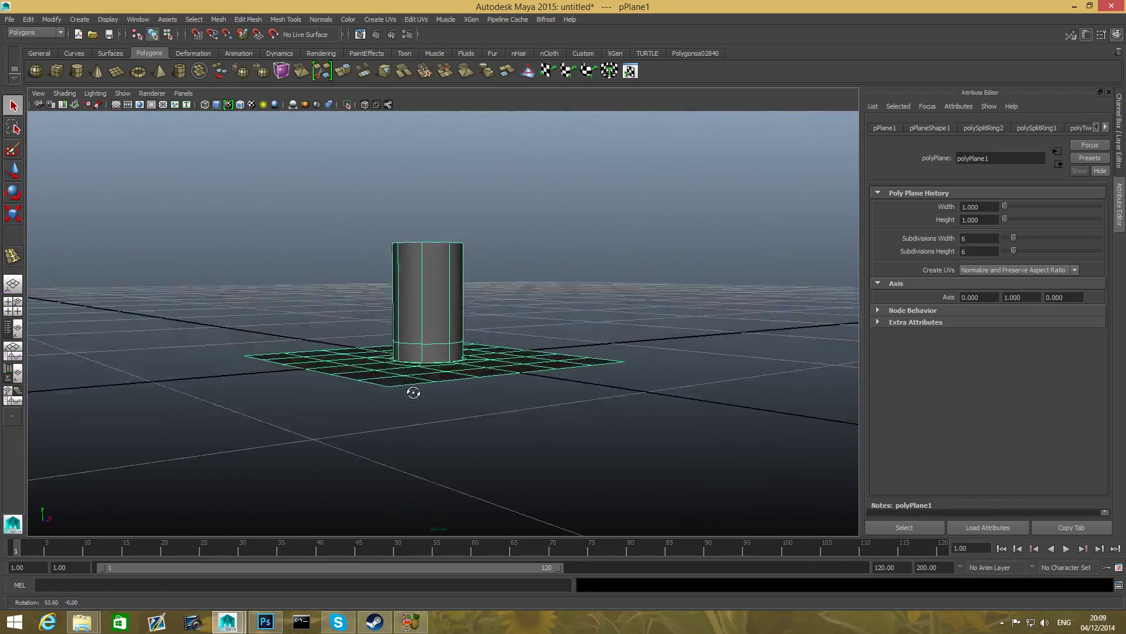